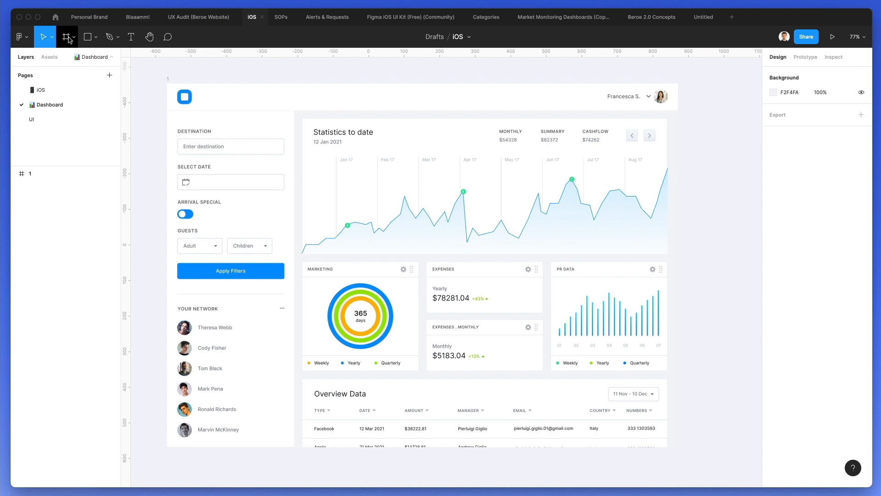
Create an iPhone 13 Pro Max frame (428×926) from the Phone presets and name it Mobile
left_click(66, 36)
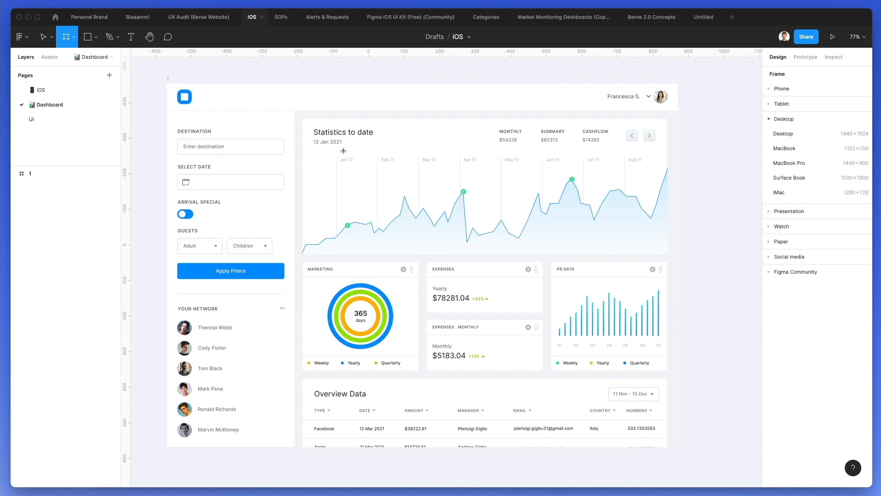
mouse_move(369, 265)
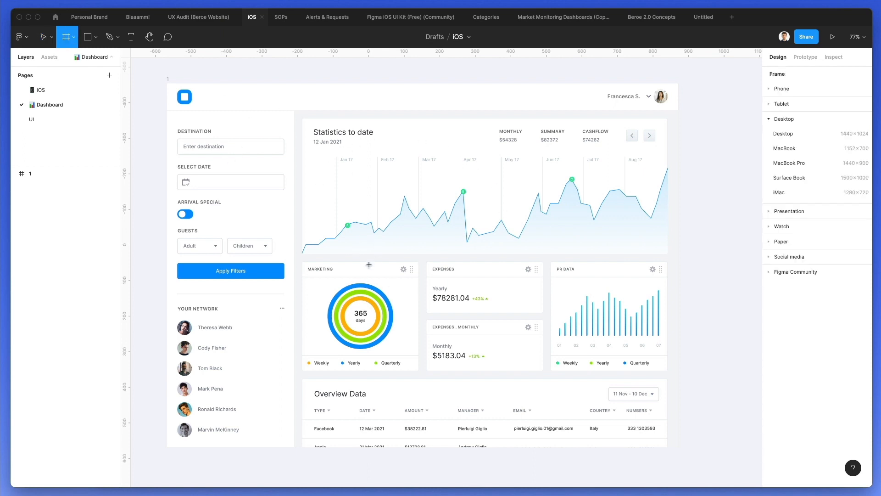
mouse_move(376, 189)
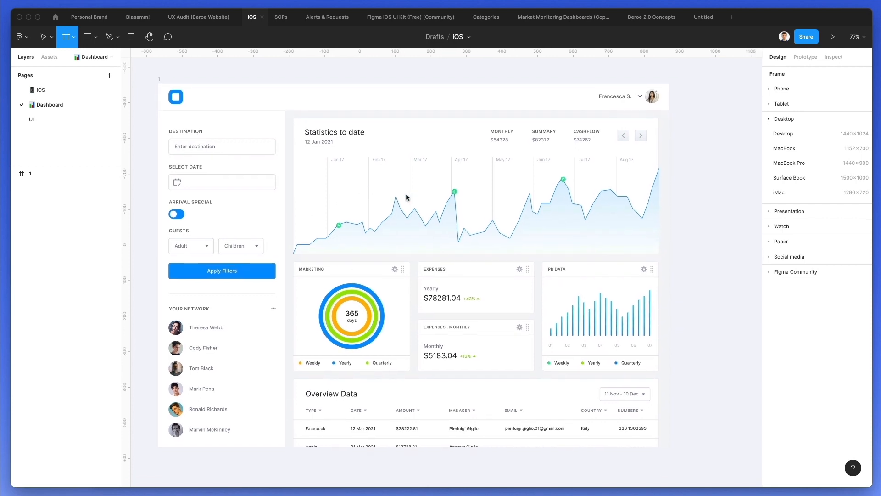
scroll("down", 3)
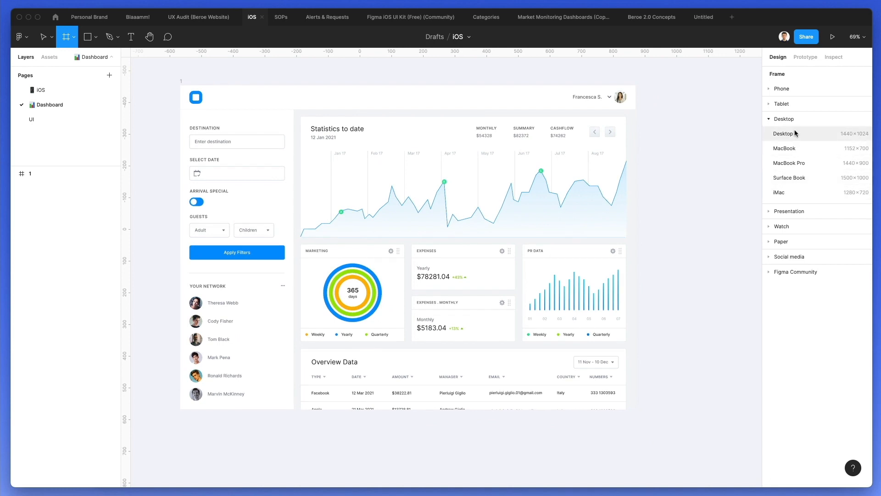
left_click(782, 88)
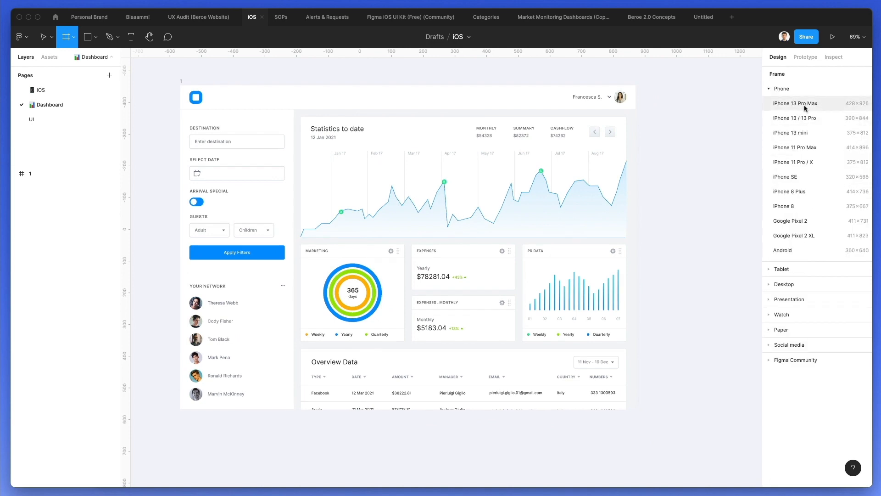
left_click(796, 102)
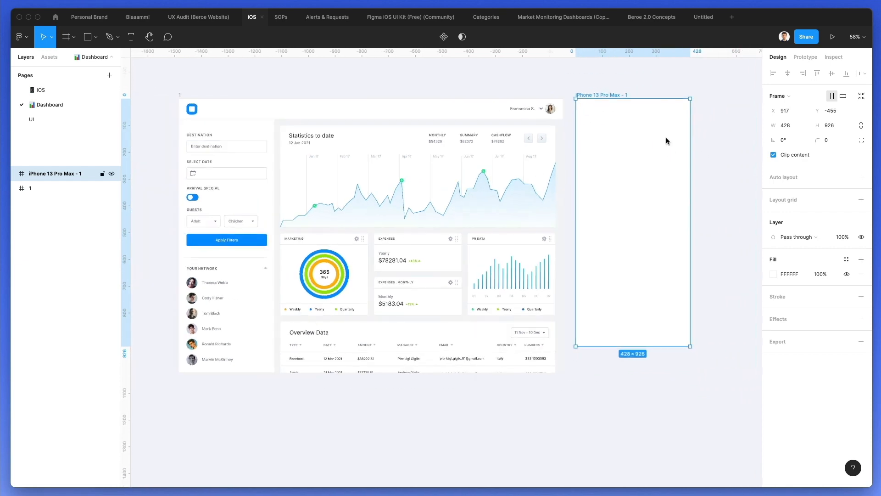
mouse_move(614, 129)
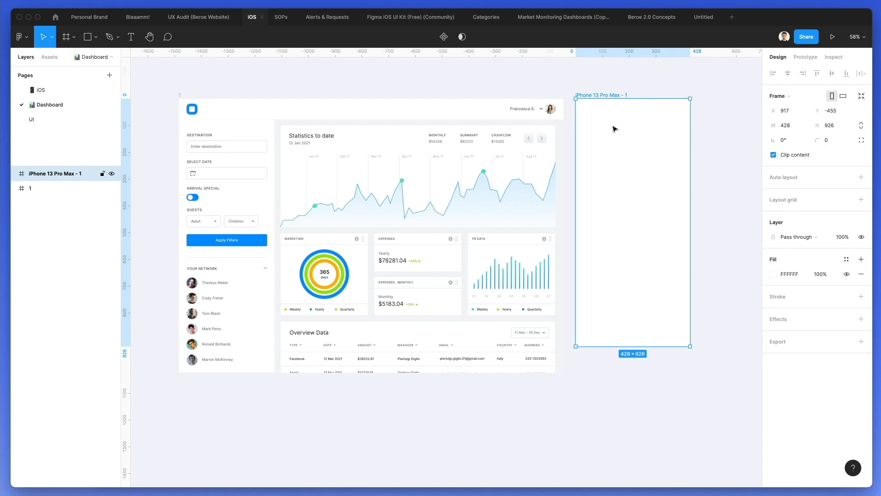
mouse_move(576, 105)
type("Mobile")
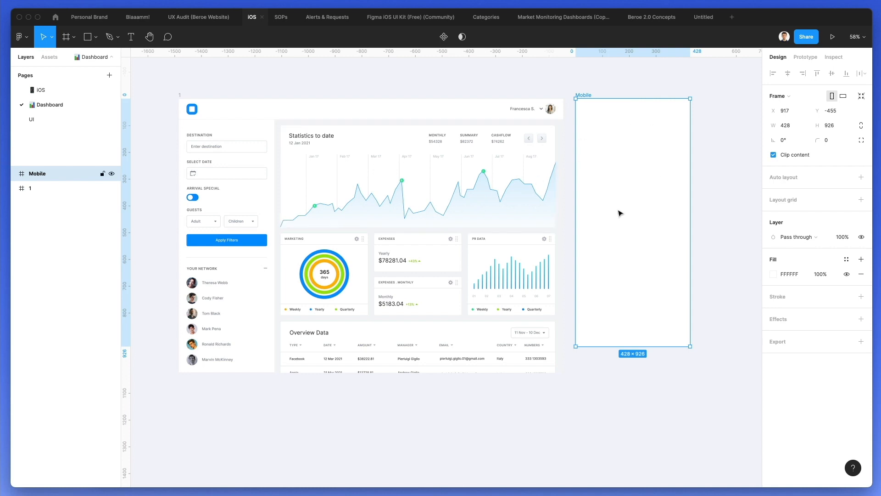
mouse_move(594, 159)
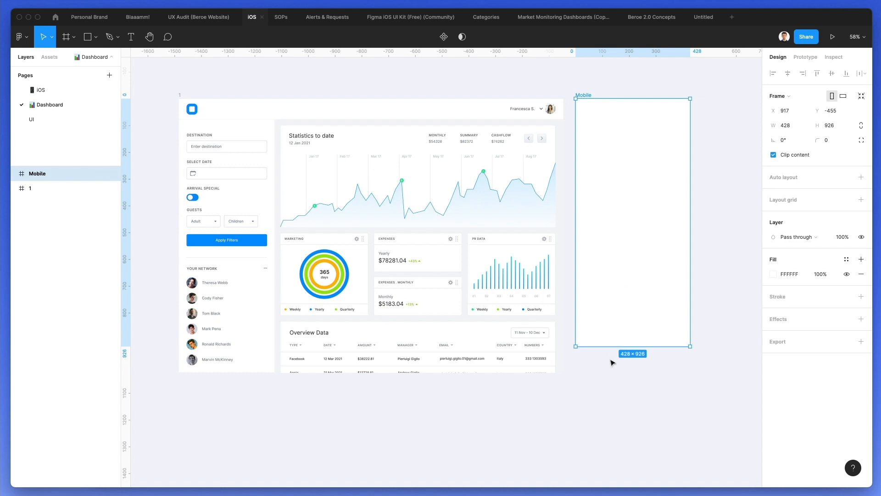
mouse_move(614, 352)
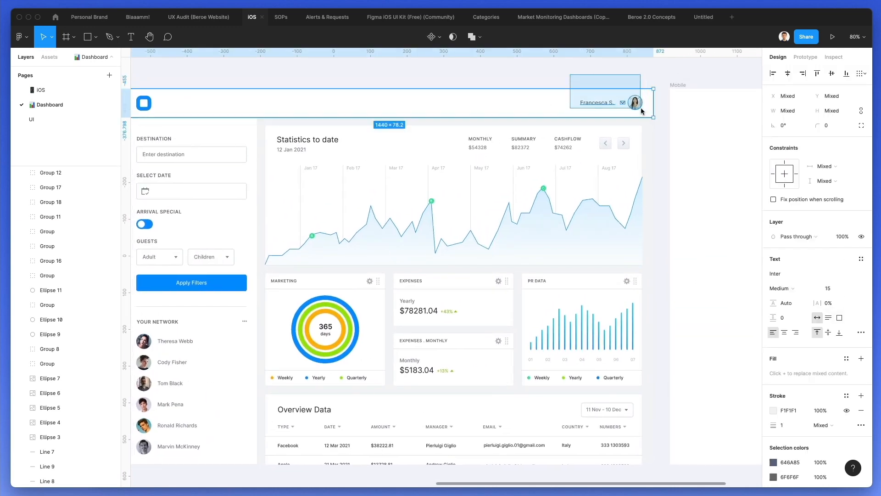
Copy the dashboard header's logo, dropdown and profile photo into the top of the Mobile frame
left_click(598, 102)
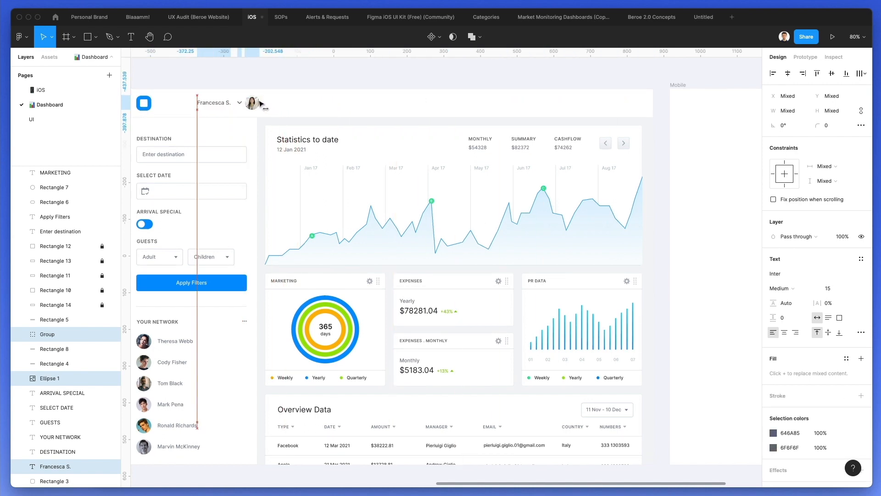
left_click(317, 82)
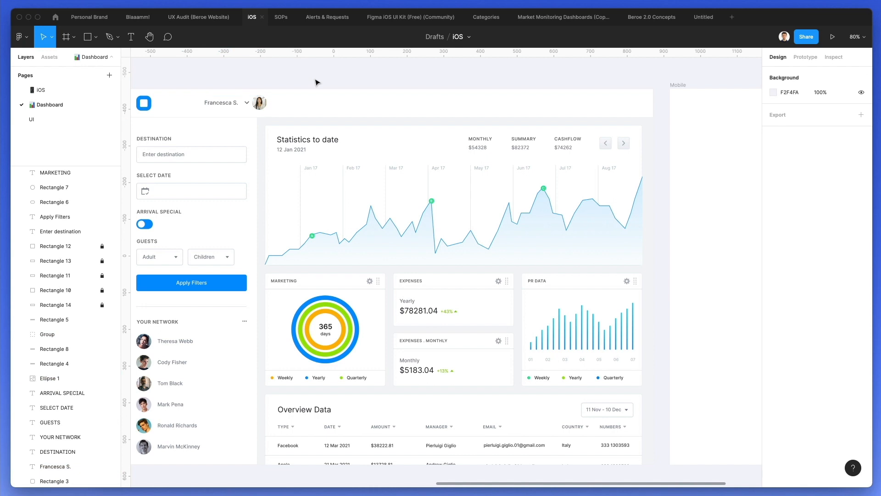
left_click(394, 103)
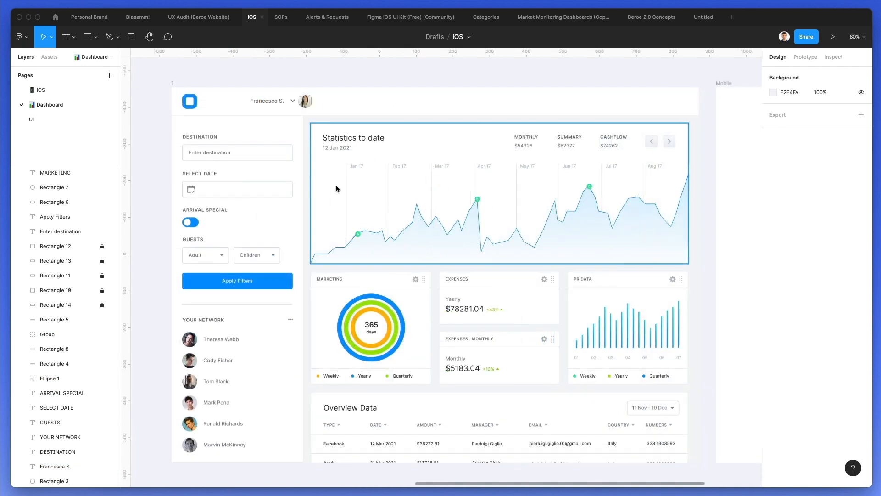
left_click(439, 101)
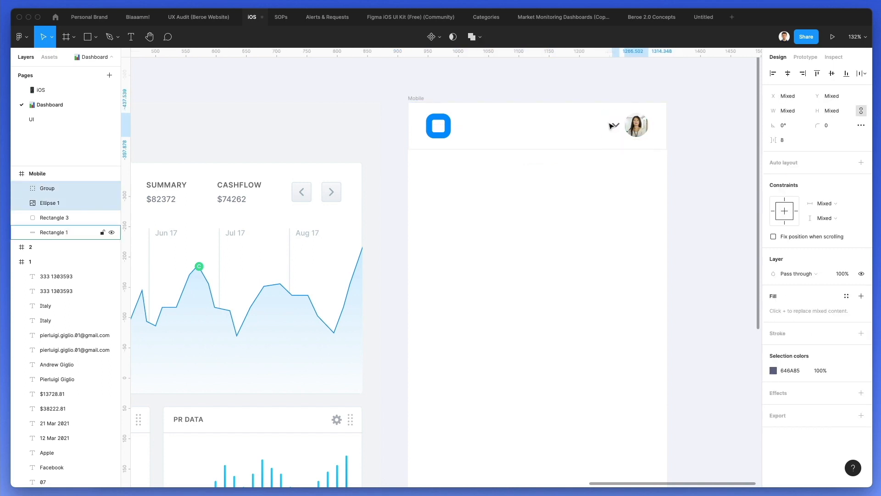
Move the profile photo and dropdown out of the Mobile header and bring in a Nucleo hamburger icon
left_click(635, 124)
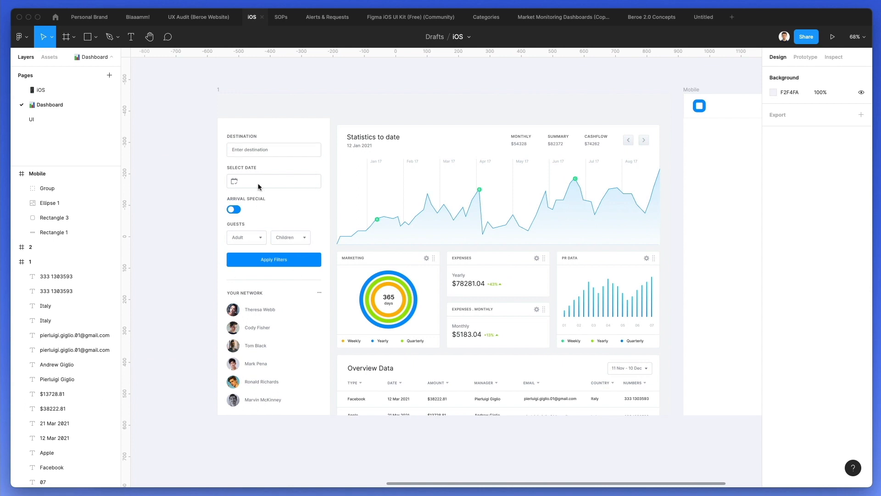
mouse_move(307, 391)
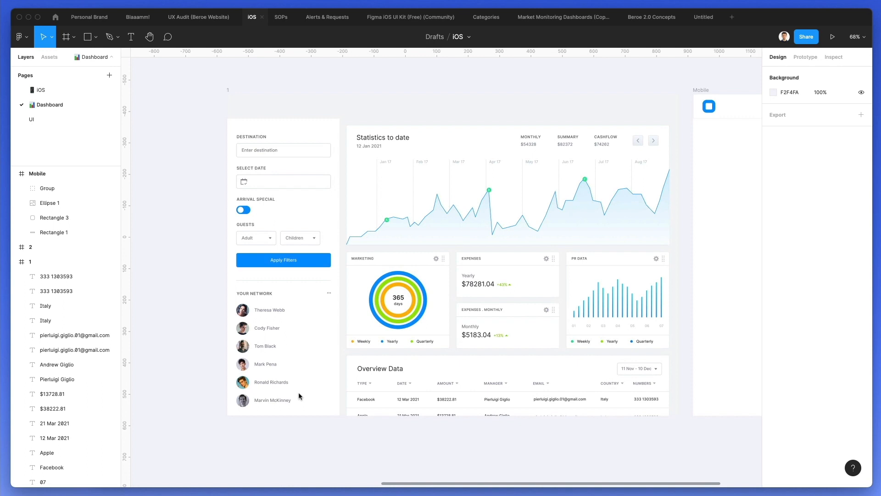
mouse_move(314, 226)
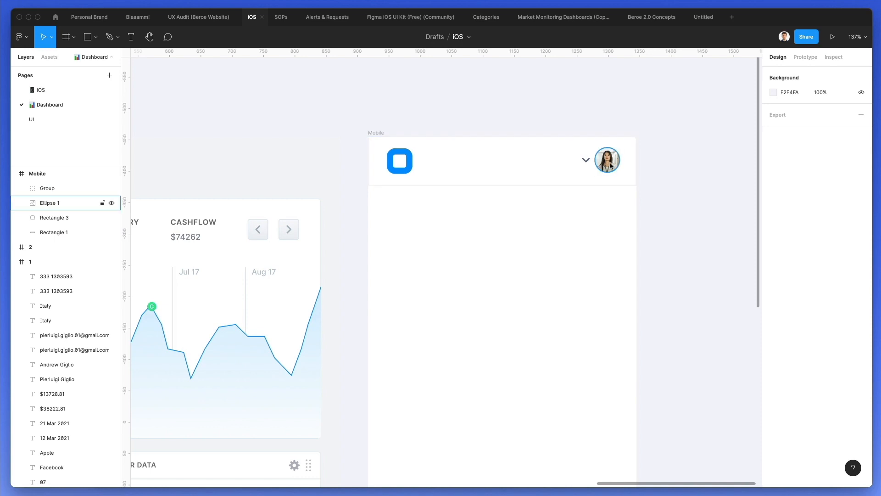
left_click(600, 161)
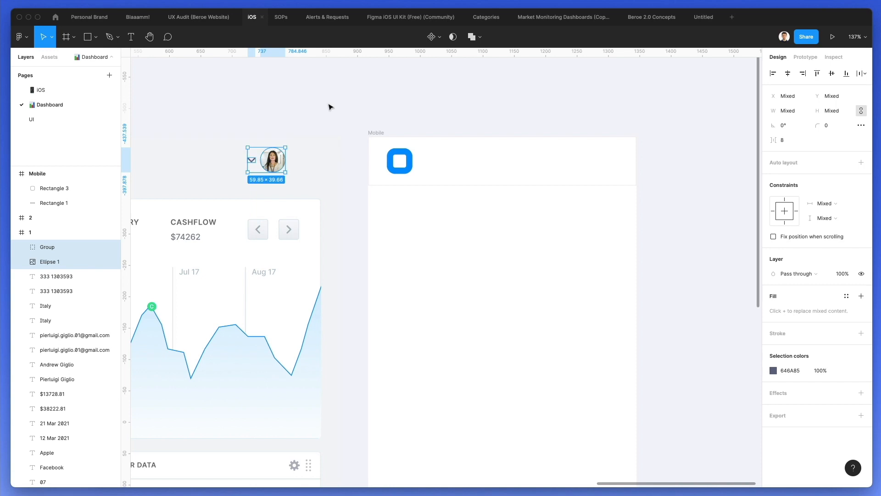
left_click(331, 107)
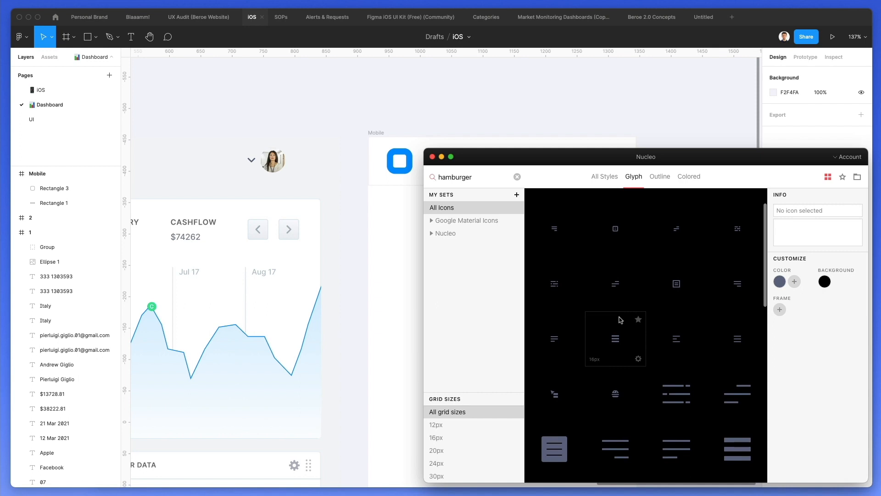
scroll("down", 3)
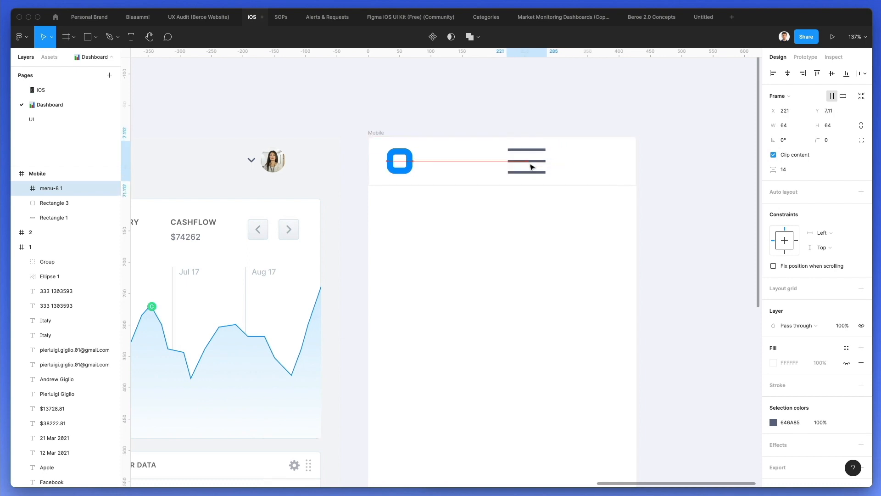
Scale the menu icon down, right-align it in the header and set its fill to #879CAC
left_click(528, 160)
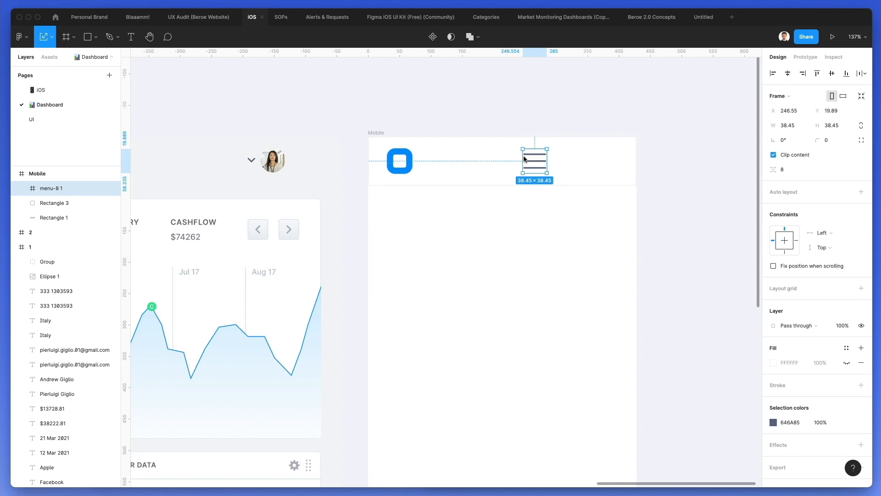
left_click(443, 160)
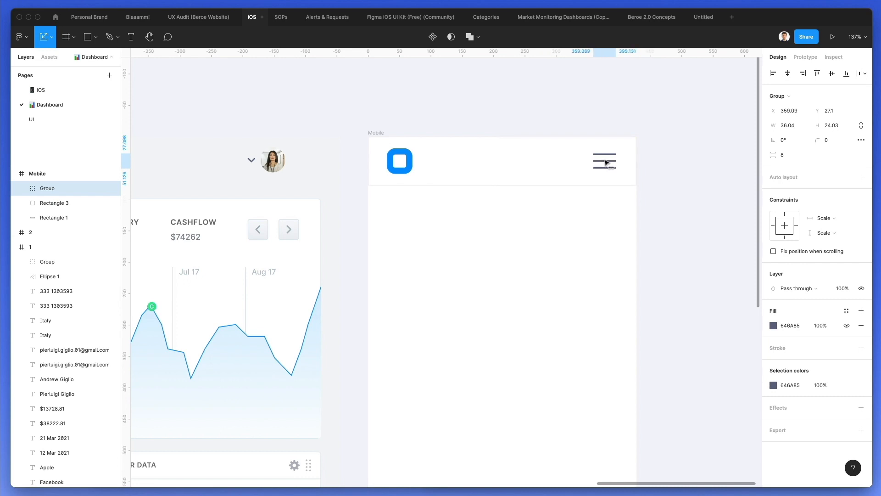
left_click(773, 325)
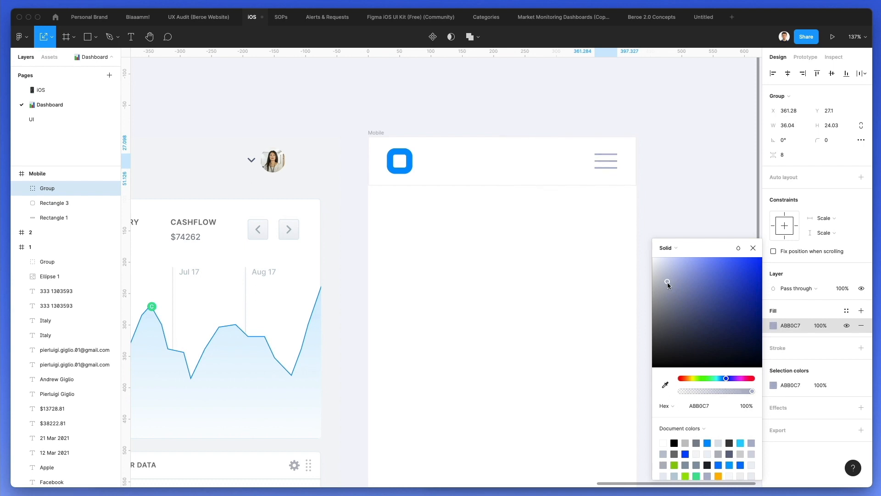
left_click(665, 385)
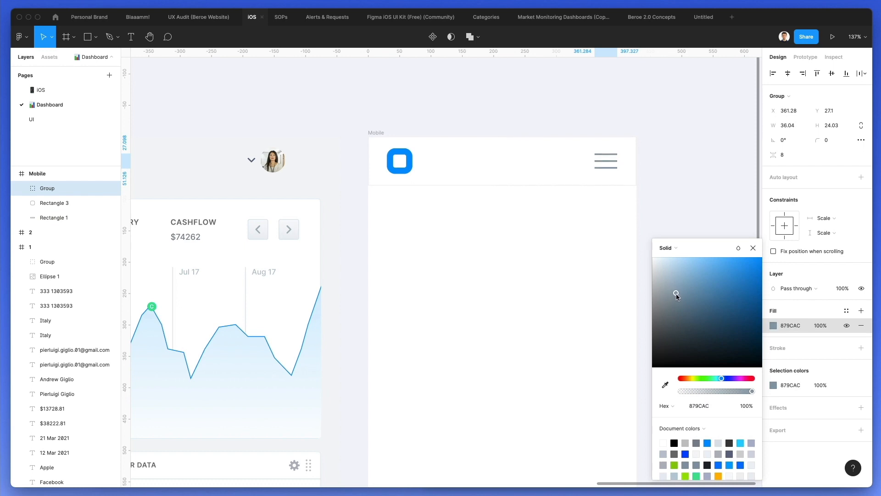
left_click(529, 259)
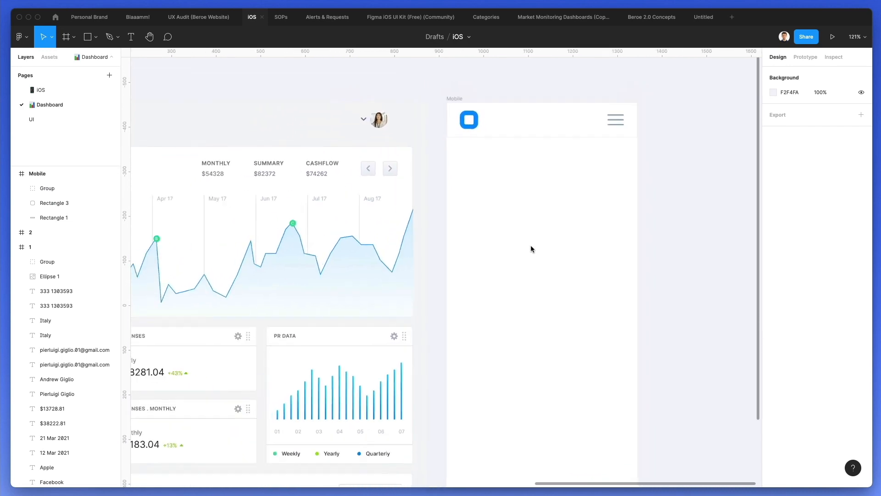
Paste the dashboard's filter form and network list into the Mobile frame below the header
scroll("down", 3)
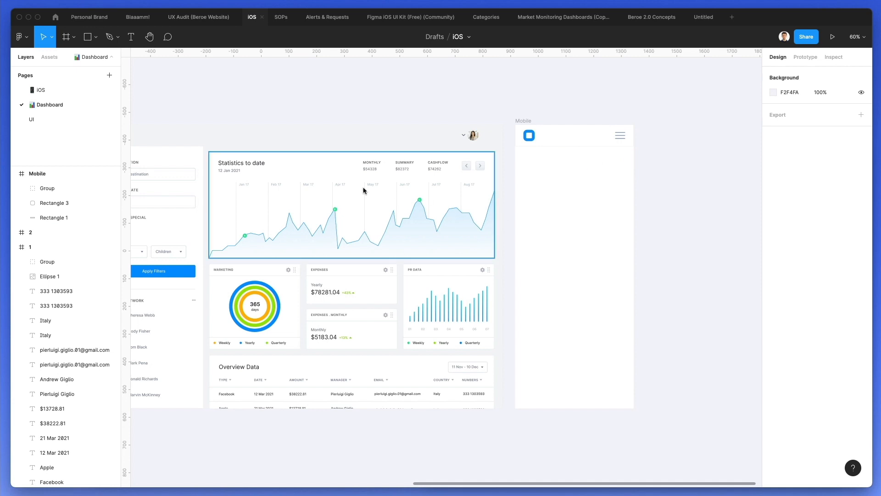
mouse_move(237, 181)
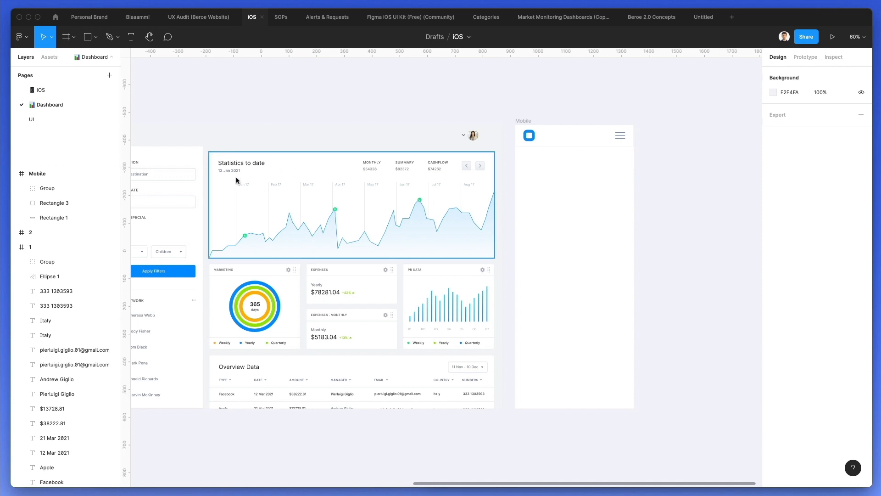
mouse_move(311, 185)
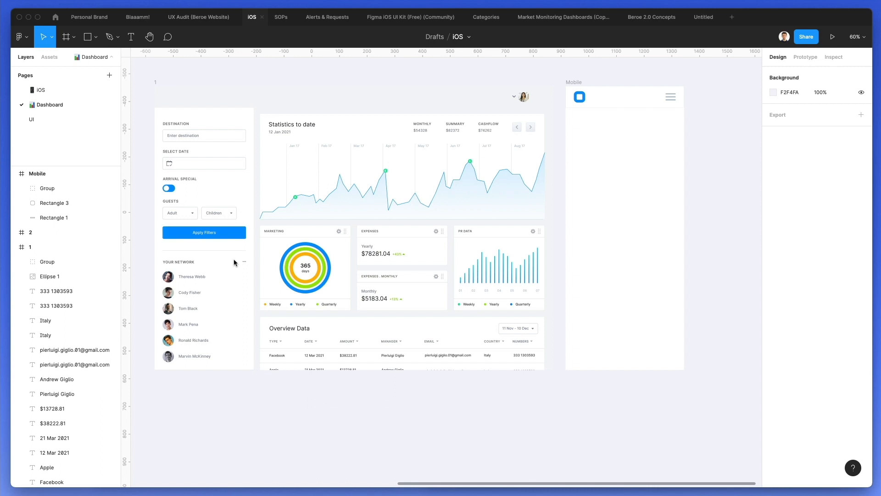
scroll("up", 3)
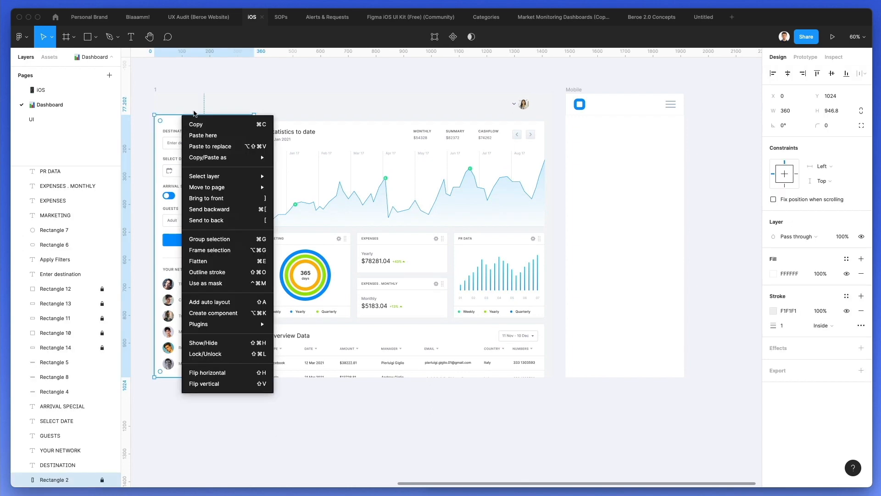
mouse_move(207, 272)
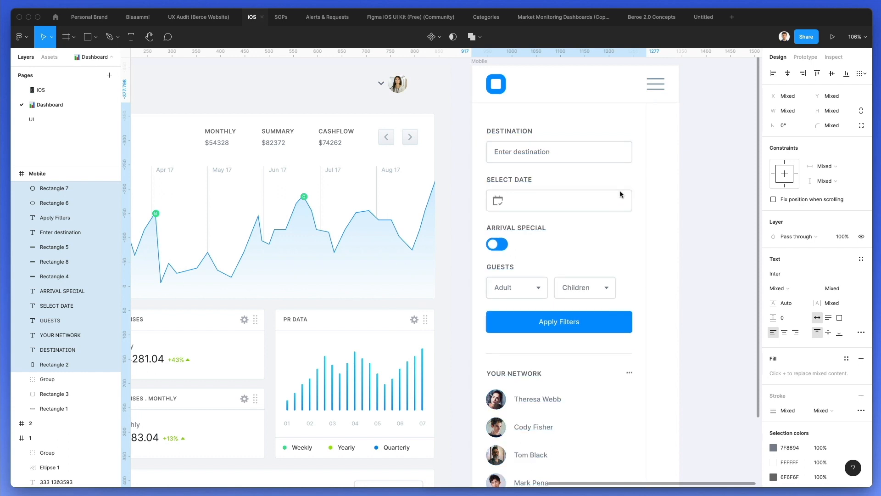
scroll("down", 3)
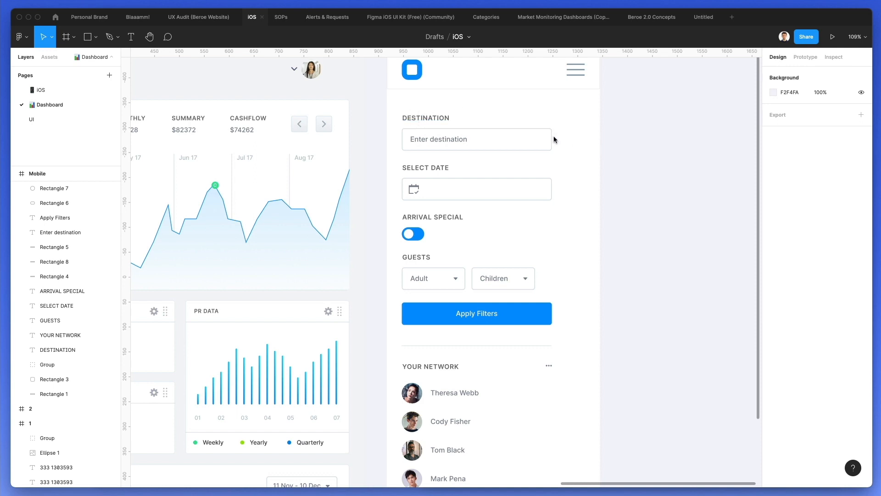
left_click(477, 139)
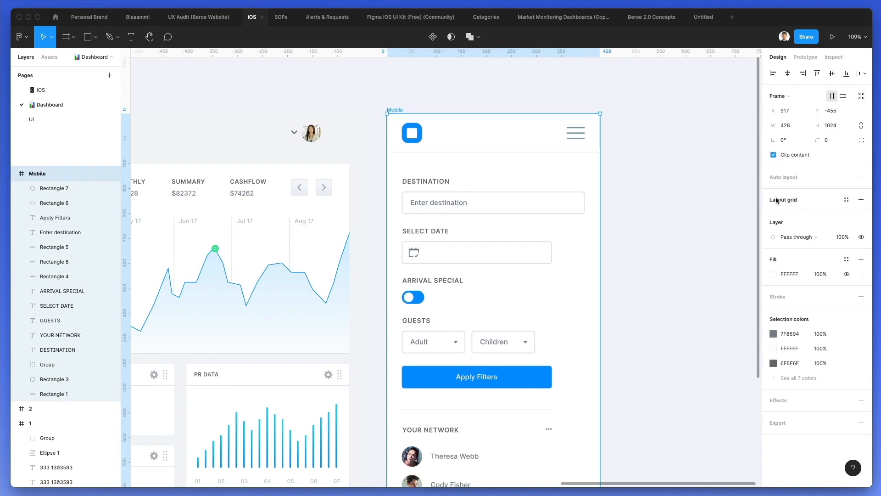
Add a 2-column layout grid with margin 30, gutter 20 and a pale tint to Mobile
left_click(862, 199)
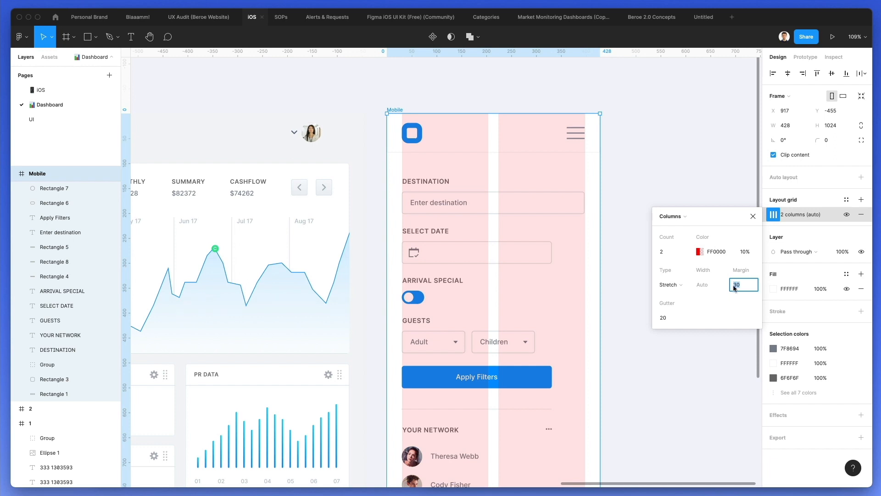
left_click(701, 251)
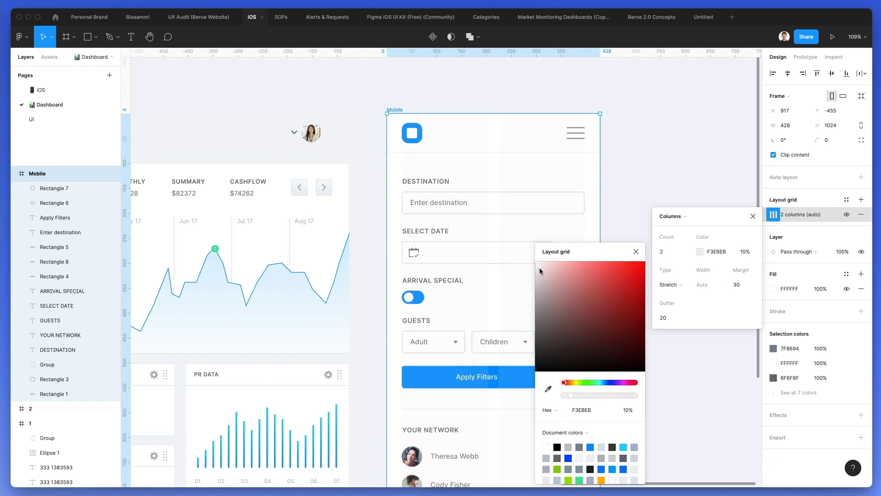
left_click(534, 274)
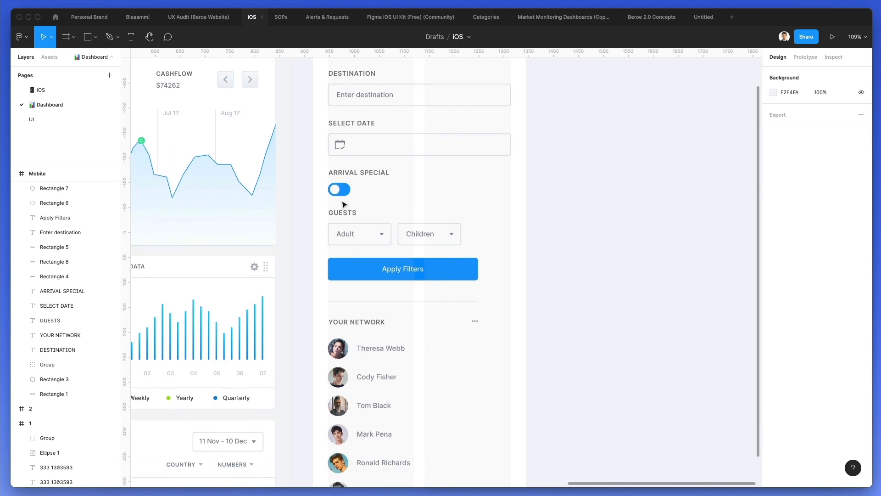
mouse_move(347, 281)
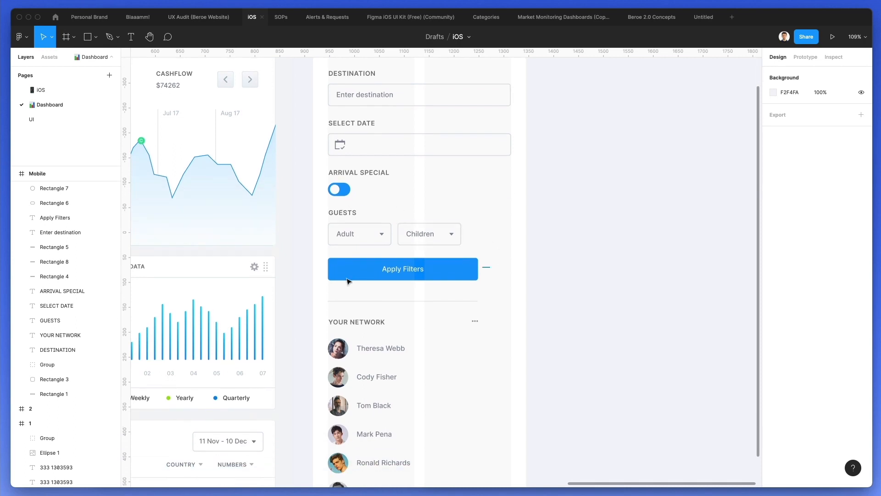
Resize the Adult and Children dropdowns so each snaps to one grid column
left_click(402, 268)
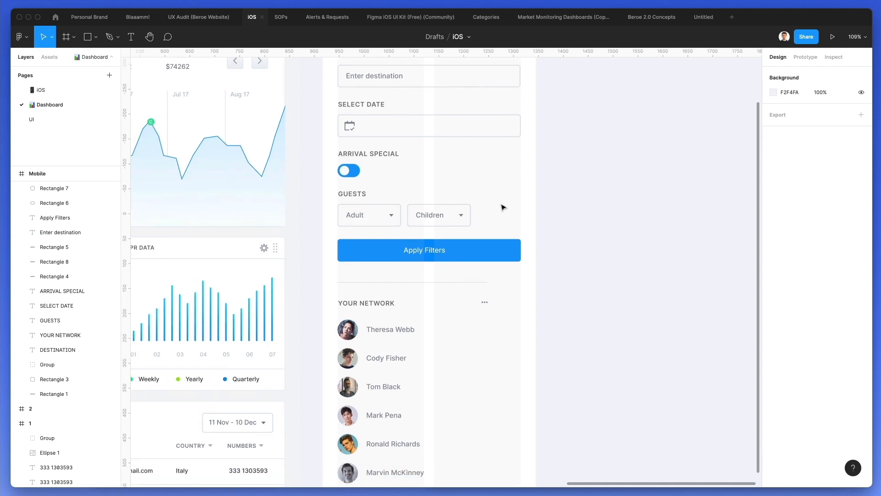
left_click(439, 215)
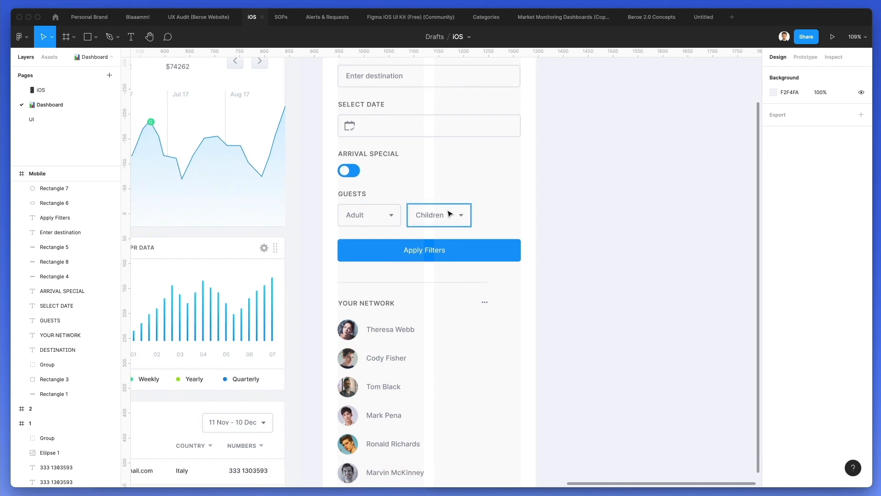
left_click(439, 214)
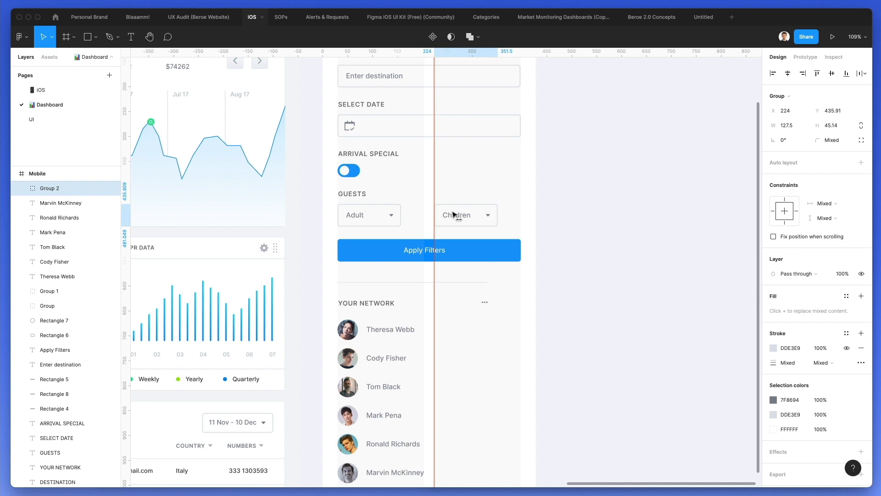
left_click(369, 214)
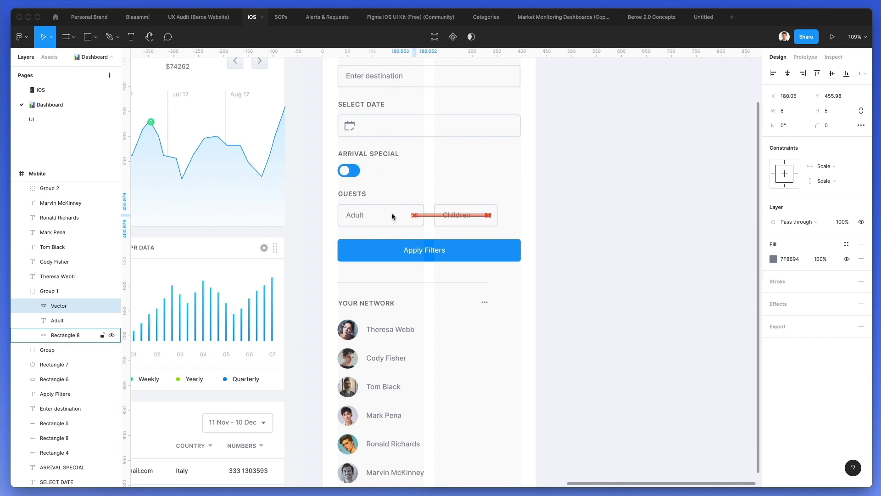
left_click(465, 215)
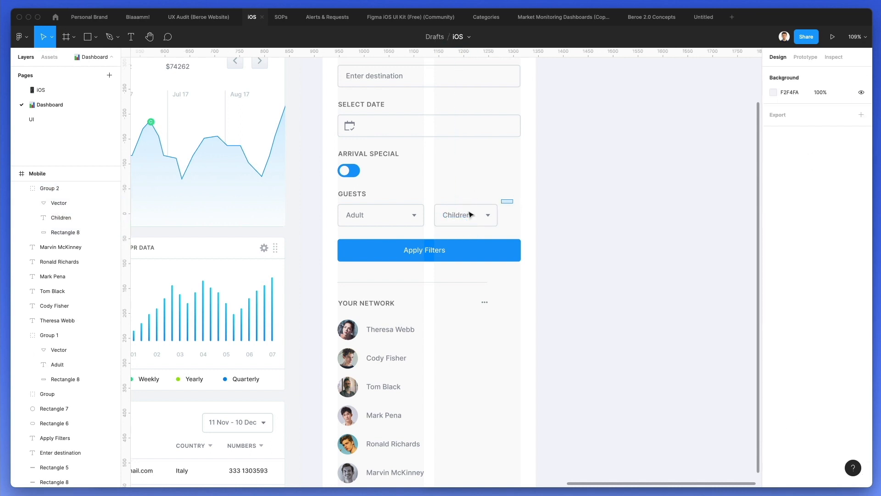
left_click(381, 215)
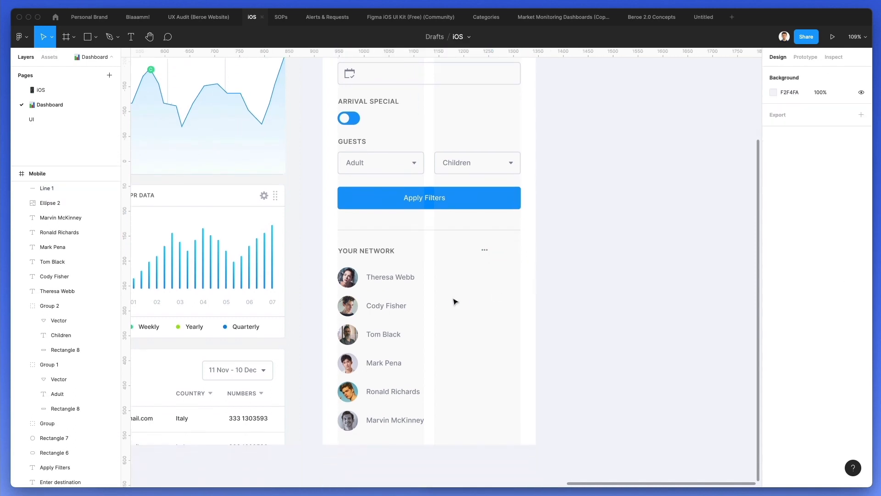
mouse_move(366, 250)
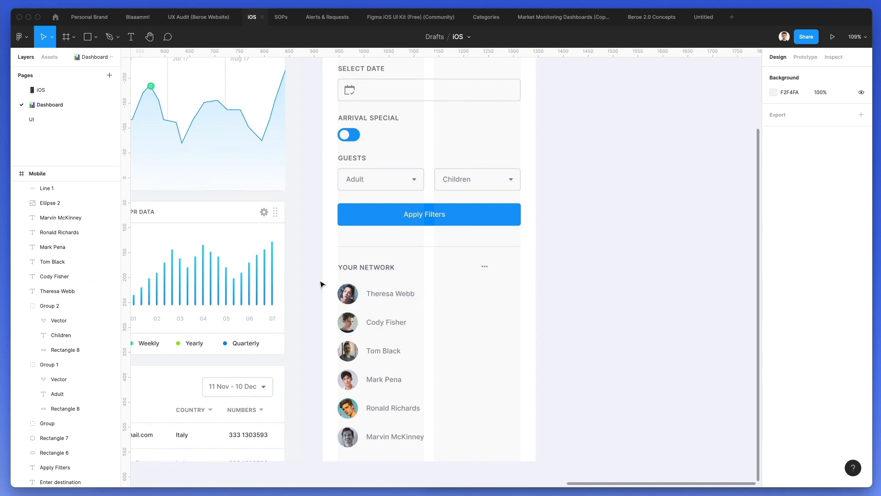
mouse_move(332, 289)
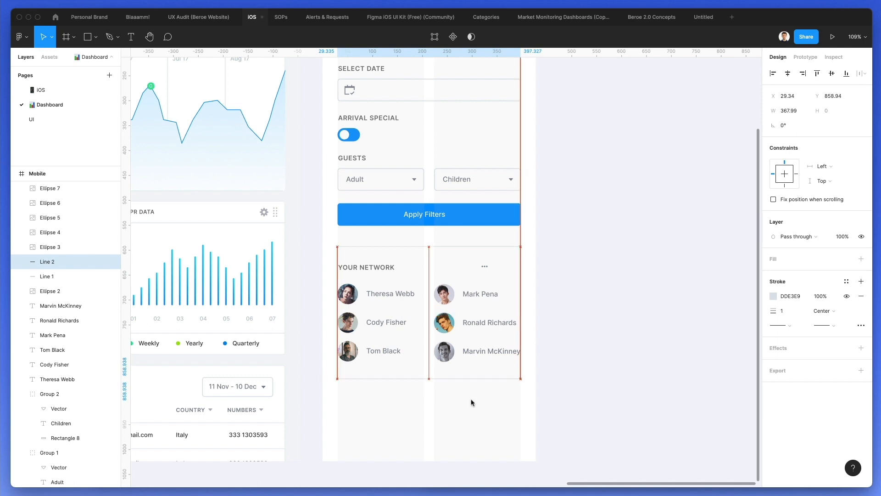
Split the network contacts into two columns and delete the extra contact rows
left_click(513, 266)
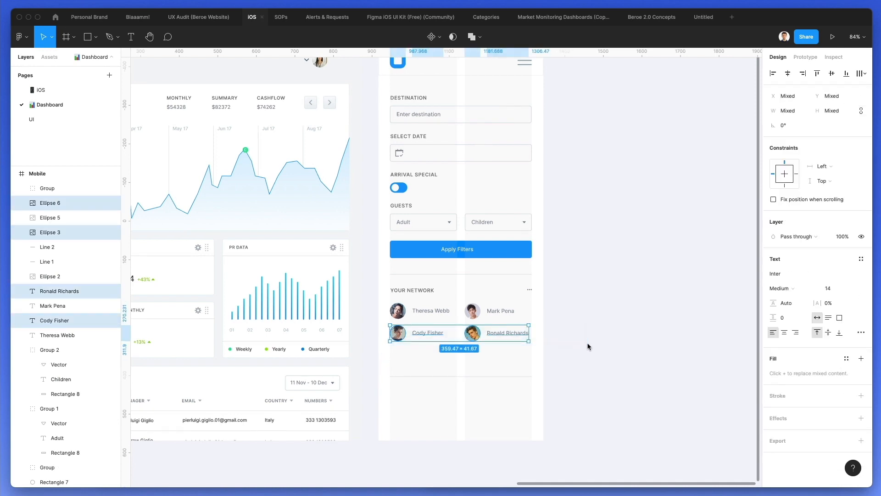
left_click(589, 346)
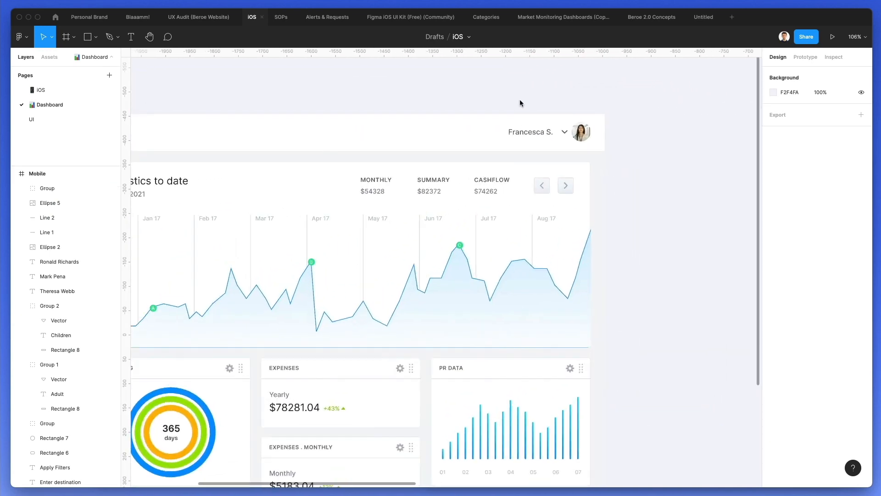
Paste the Francesca S. profile at the bottom of Mobile, avatar before the name and arrow after
left_click(537, 131)
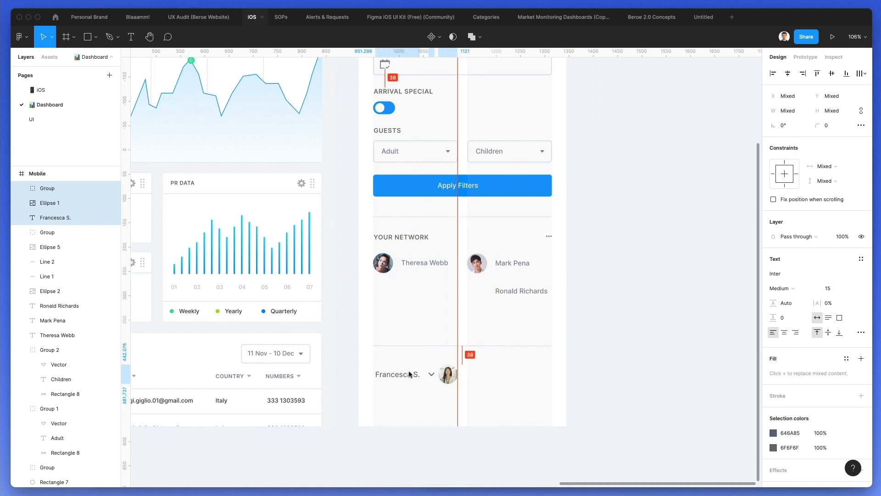
left_click(477, 366)
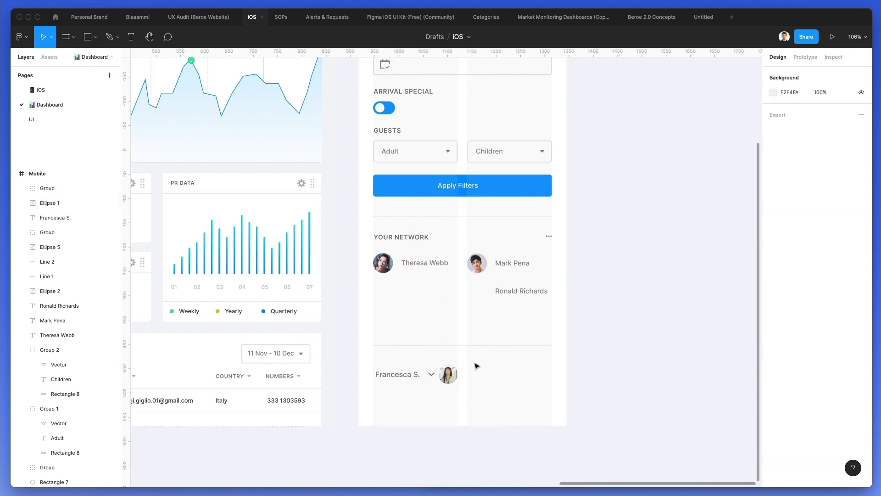
left_click(448, 374)
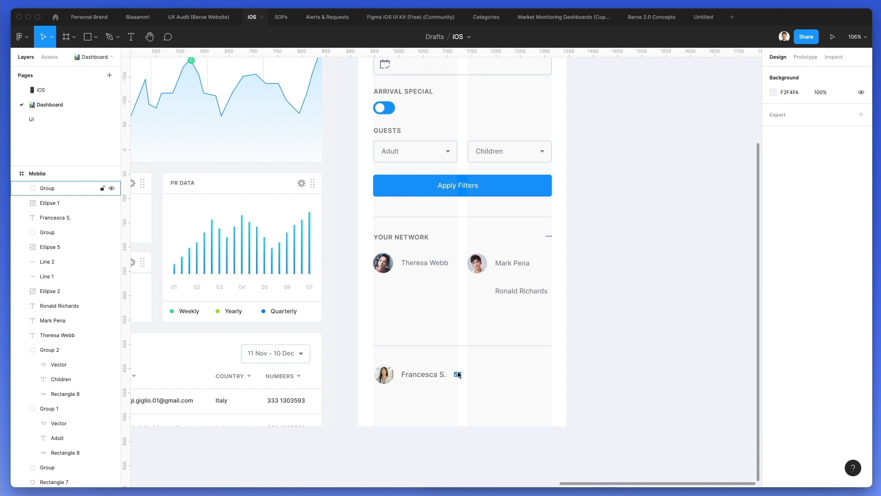
mouse_move(450, 367)
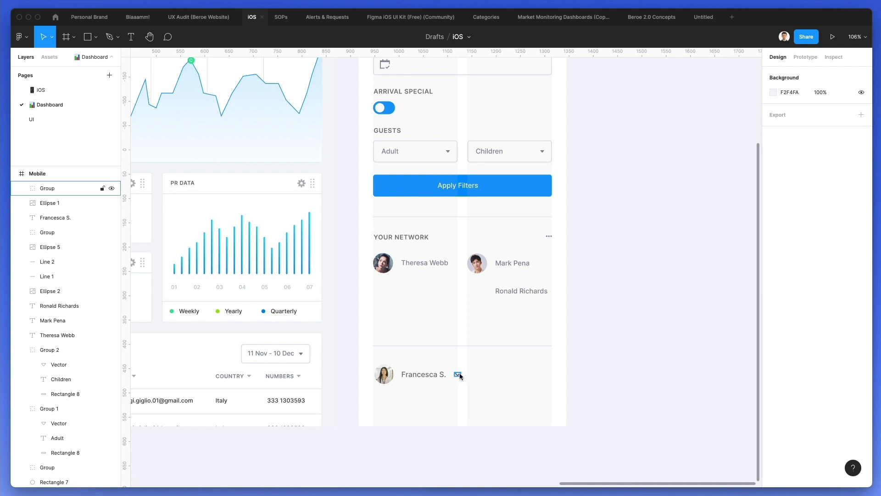
left_click(521, 291)
type("View more +")
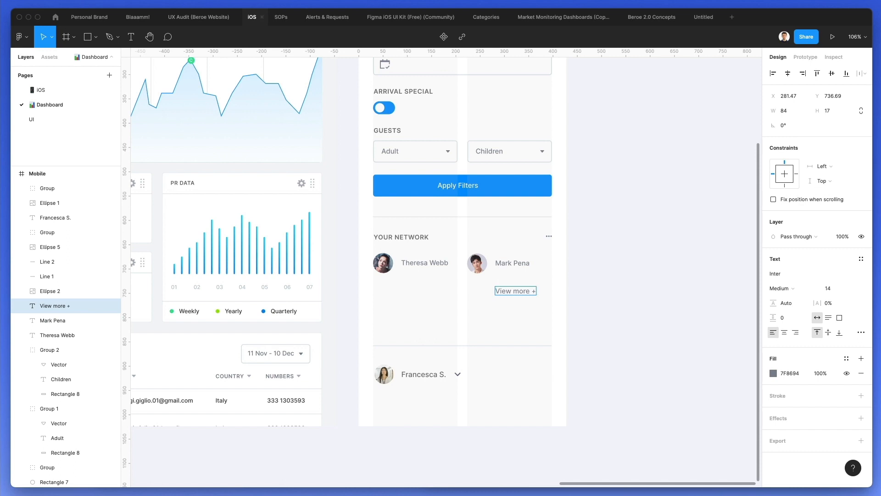
Duplicate Apply Filters as a faint 'View more' button placed under the contacts
left_click(512, 291)
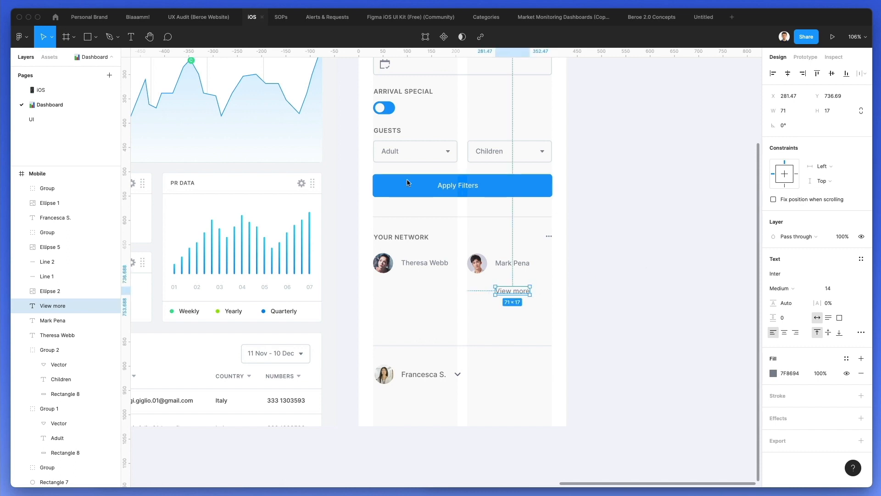
left_click(462, 314)
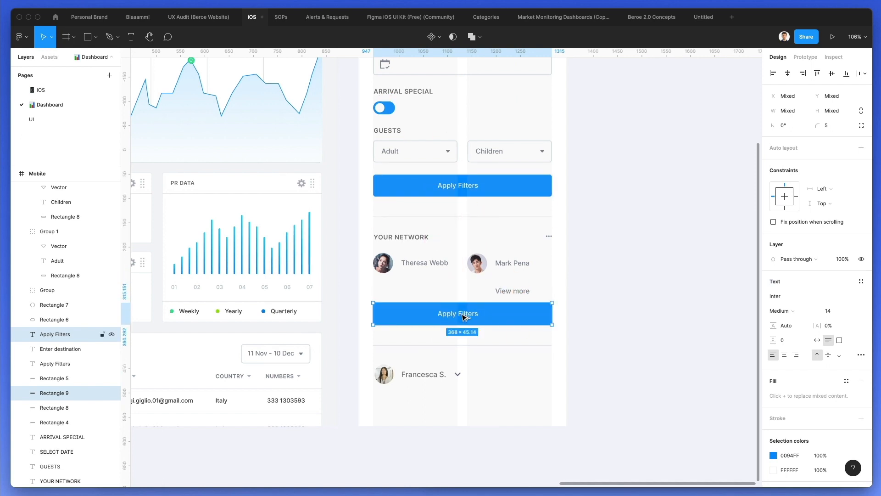
left_click(457, 313)
type("View more")
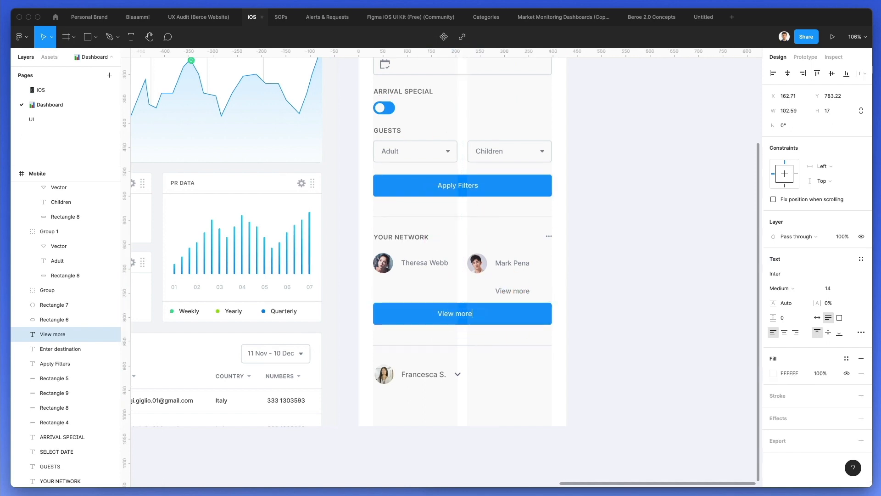
left_click(462, 313)
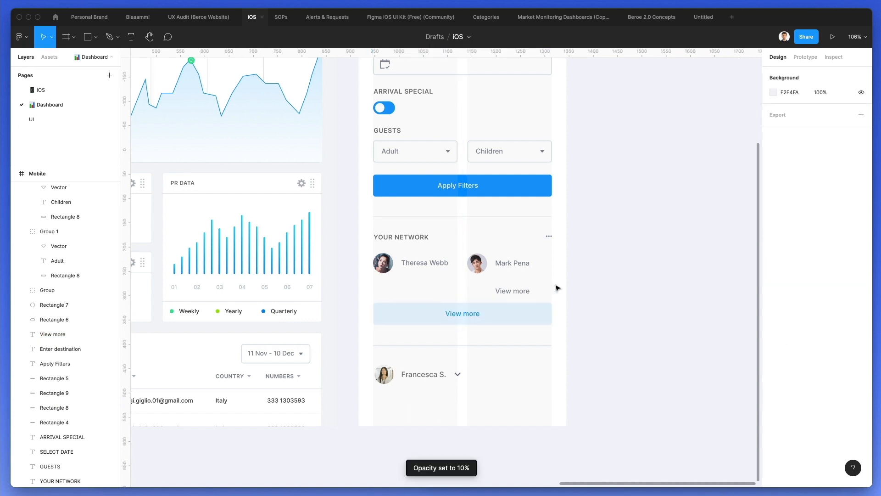
left_click(461, 313)
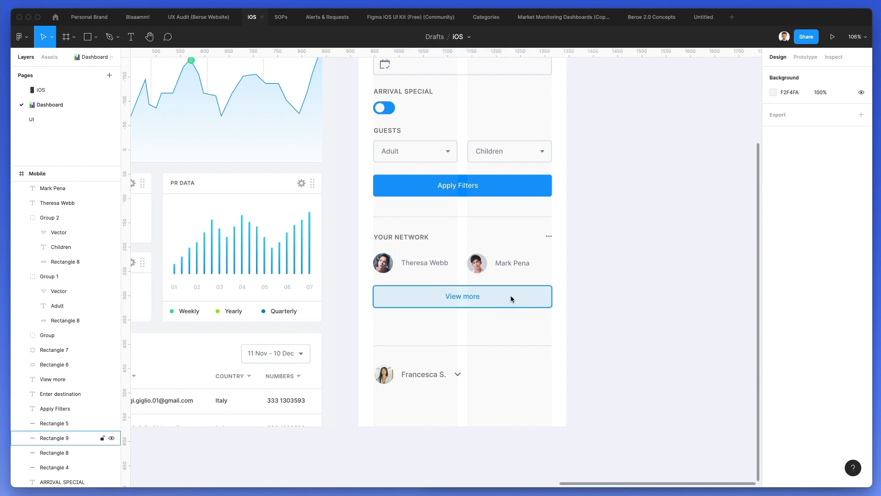
Give the View more button a 1px Inside stroke in blue 0094FF
left_click(462, 297)
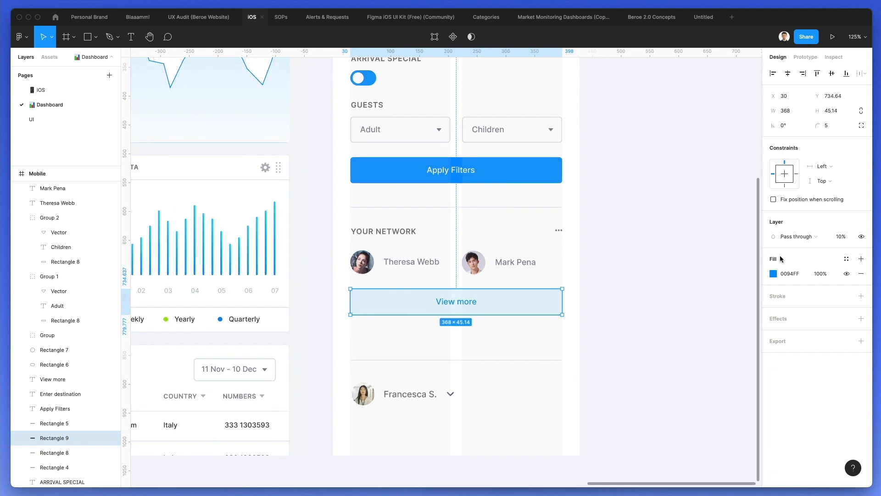
left_click(861, 296)
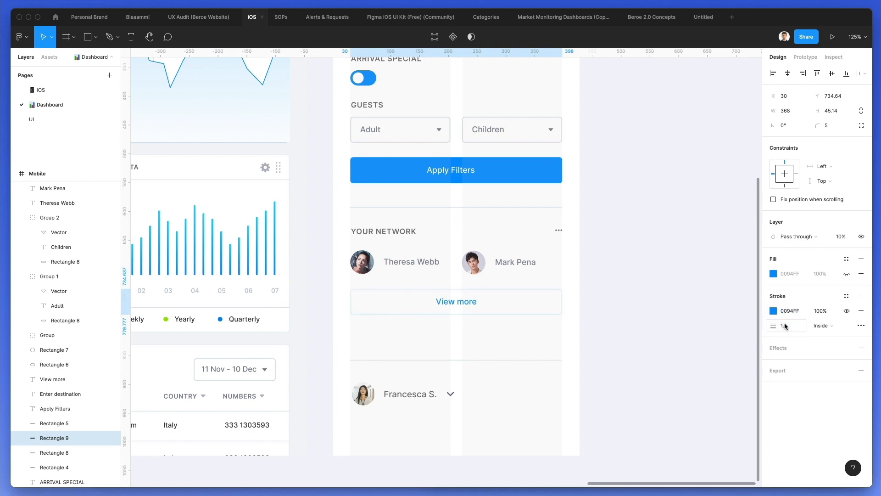
left_click(456, 301)
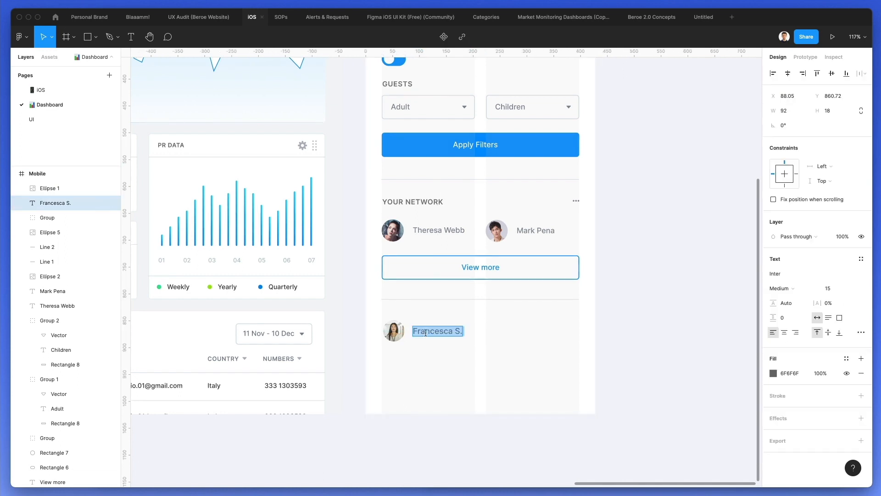
Relabel the bottom profile row 'Your Settings' and paste the Nucleo cogwheel and right-pointing arrow icons into it
type("Your Settings")
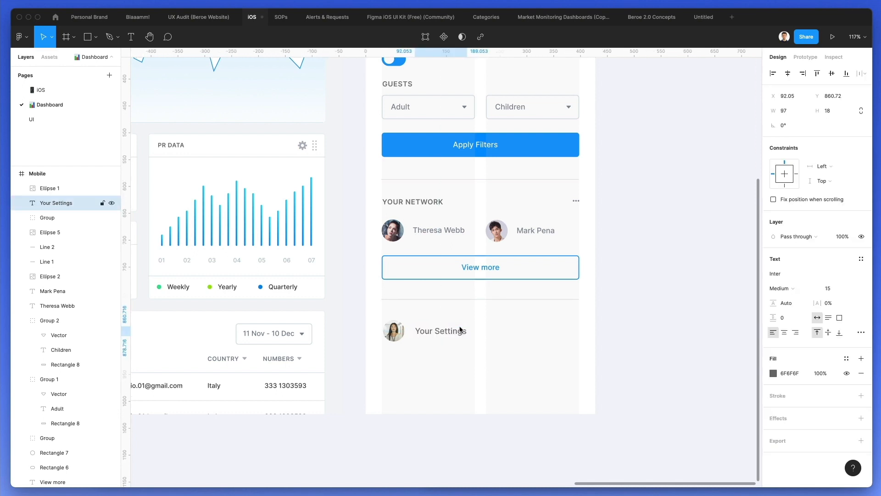
left_click(371, 317)
type("arrow")
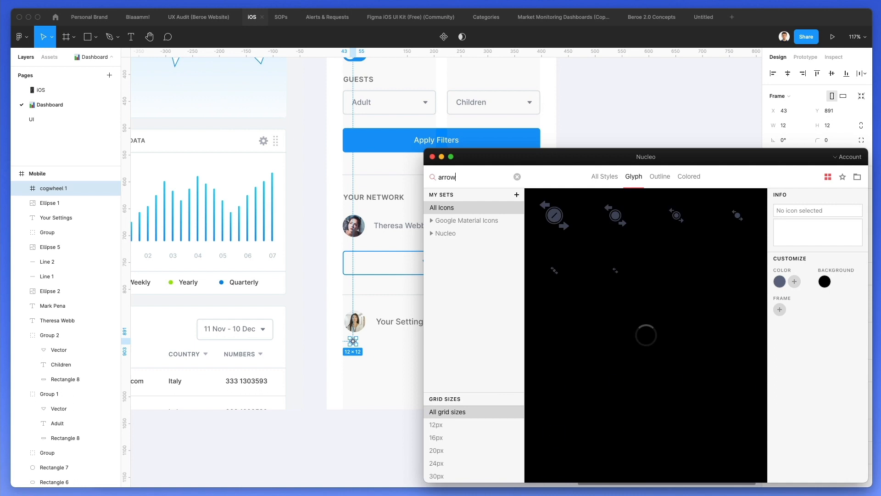
scroll("down", 3)
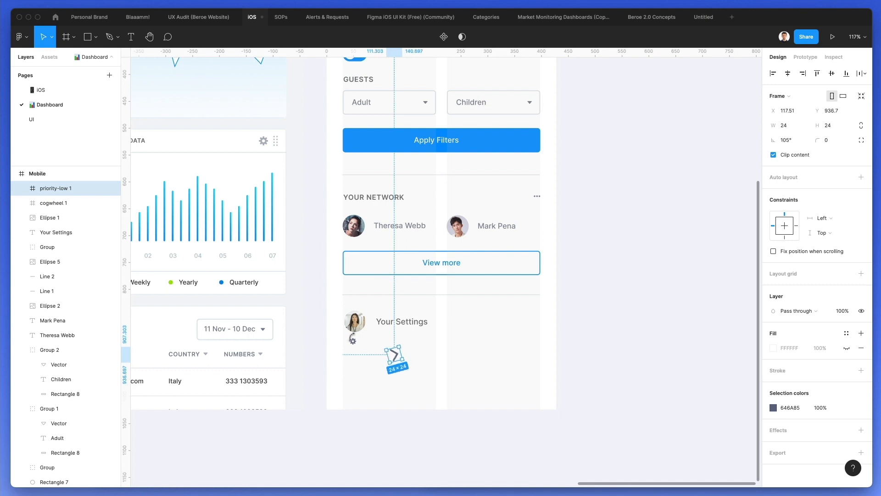
left_click(395, 358)
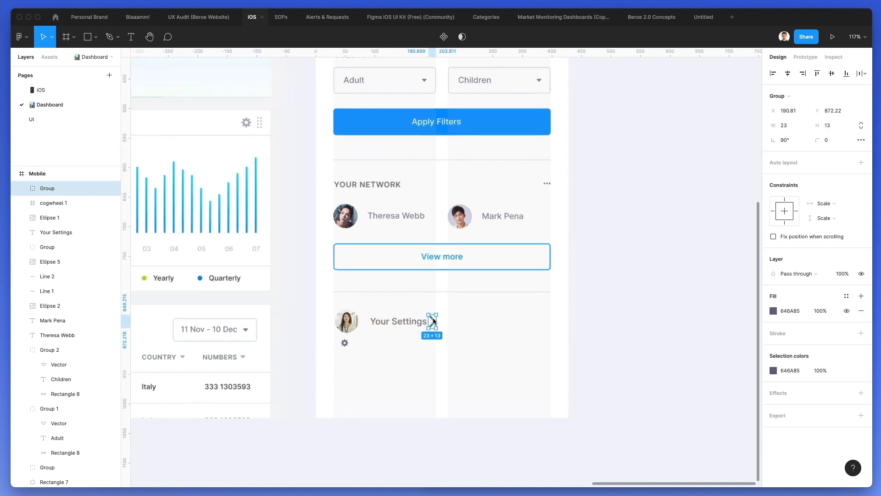
scroll("down", 3)
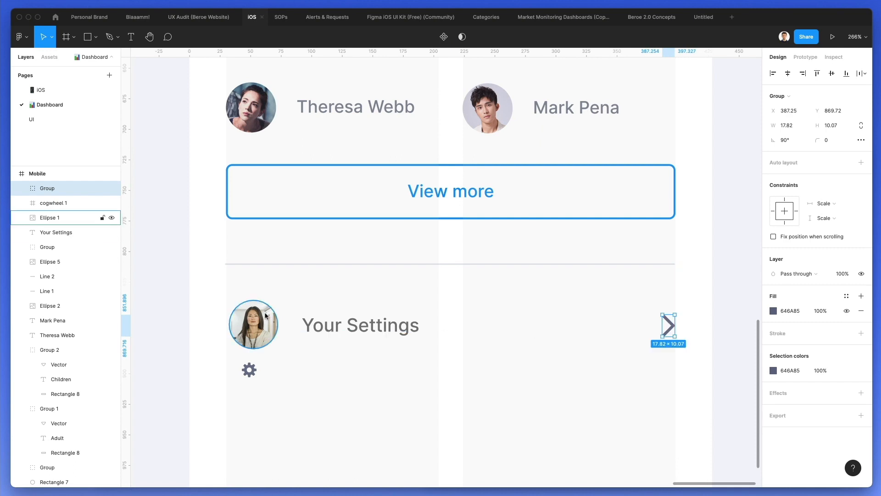
Remove the avatar ellipse, then resize the gear icon and align it with the label
left_click(249, 369)
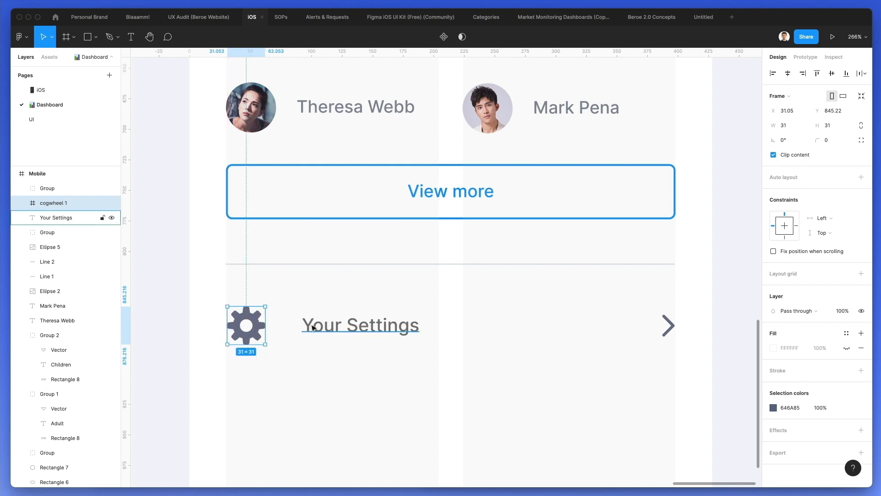
left_click(360, 324)
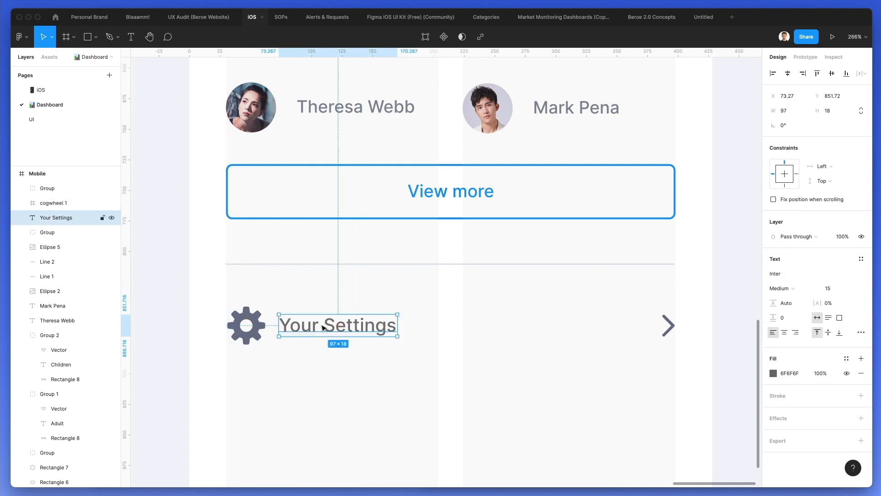
left_click(246, 325)
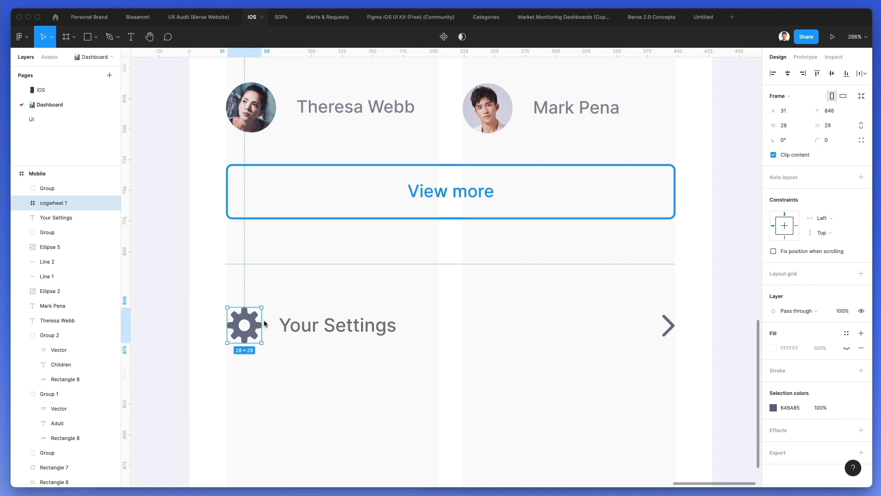
left_click(284, 306)
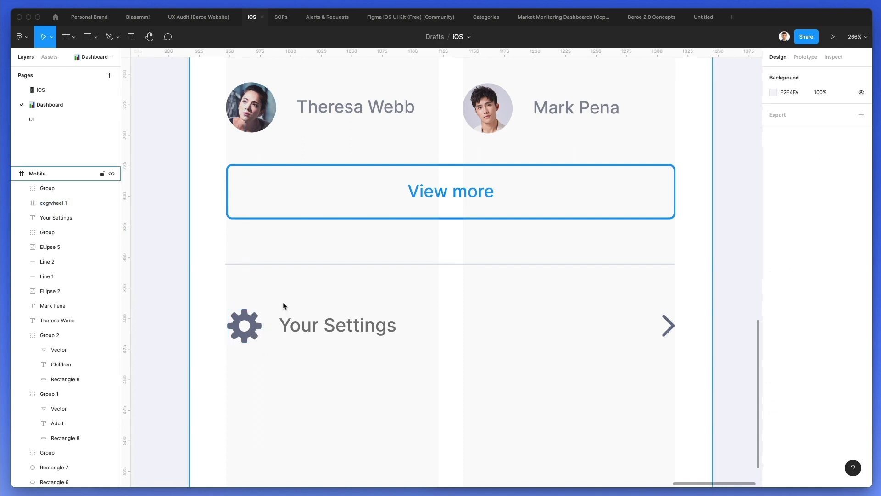
left_click(245, 325)
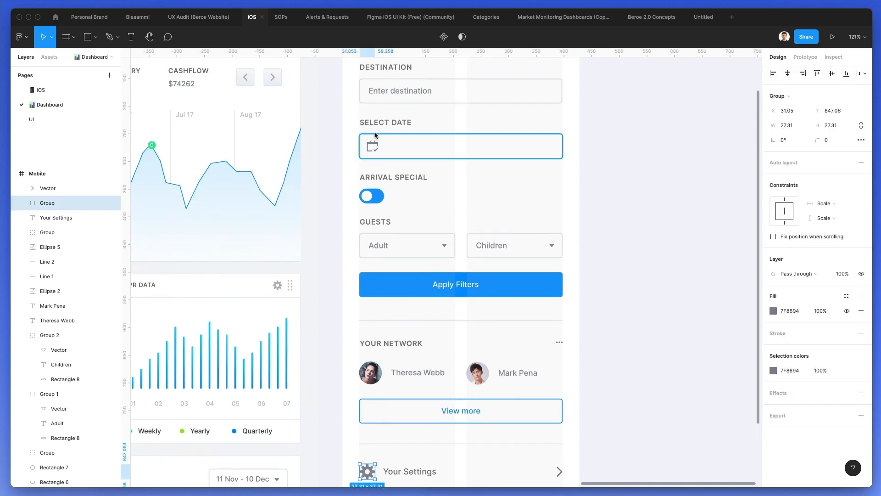
Rename the frame 'Mobile - Side Menu' and duplicate it (Cmd+D), dragging the copy to the right
left_click(506, 174)
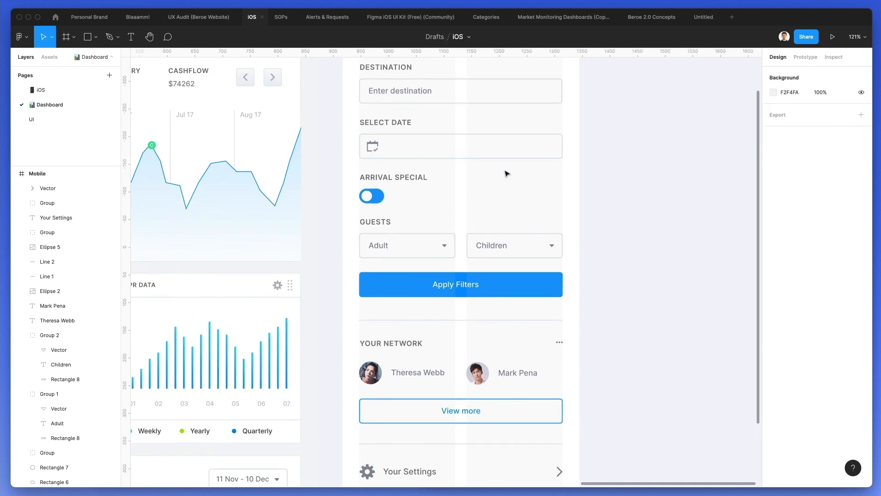
scroll("down", 3)
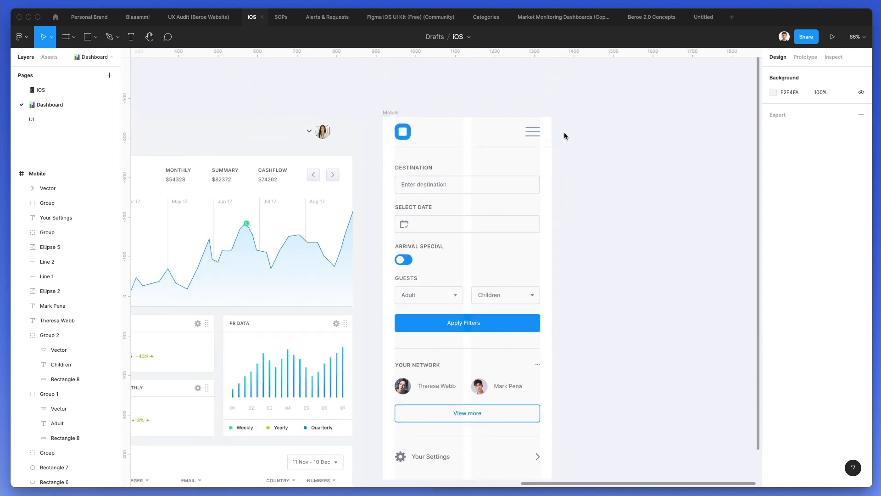
scroll("down", 3)
type(" - Side Menu")
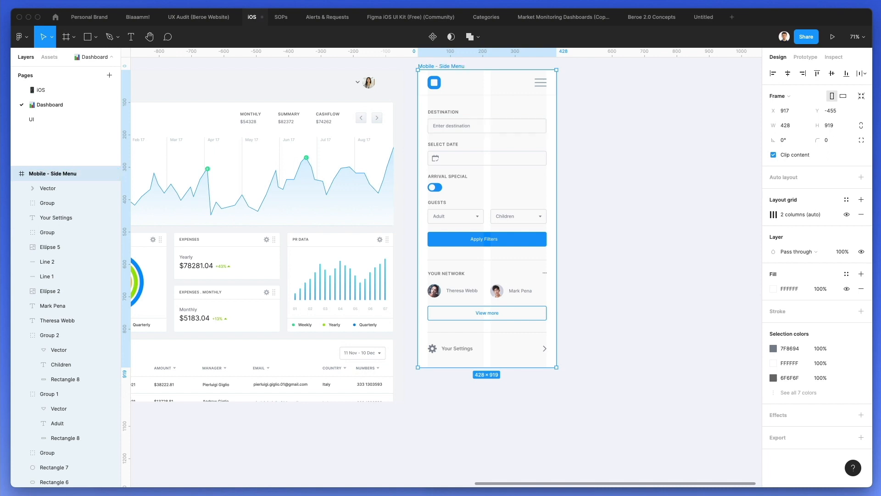
left_click(601, 153)
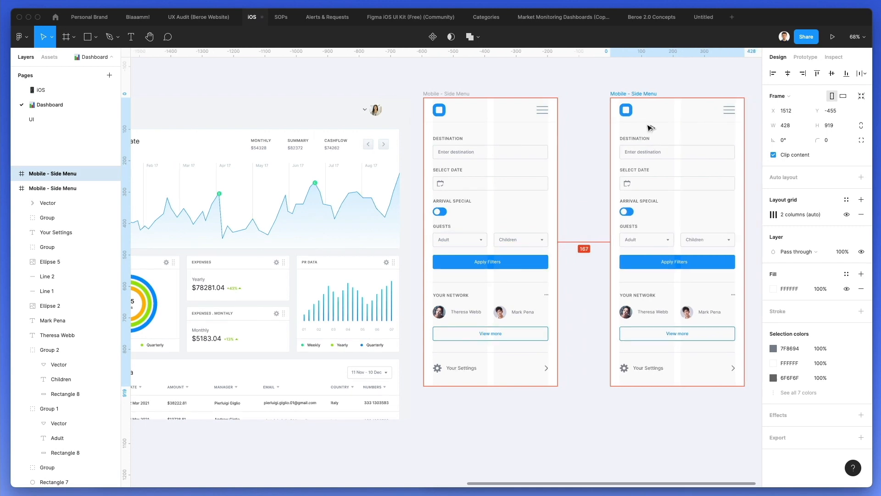
left_click(649, 129)
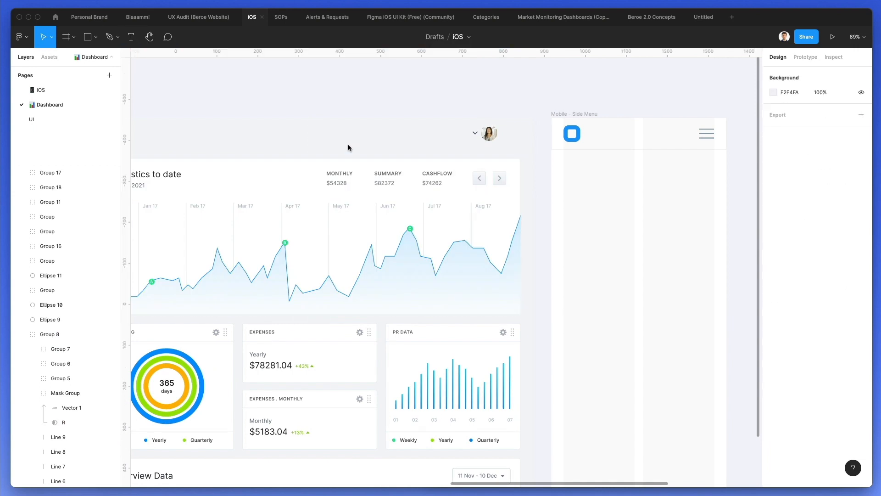
Copy the chart group without its MONTHLY/SUMMARY/CASHFLOW texts and shrink the arrow button pair
left_click(325, 236)
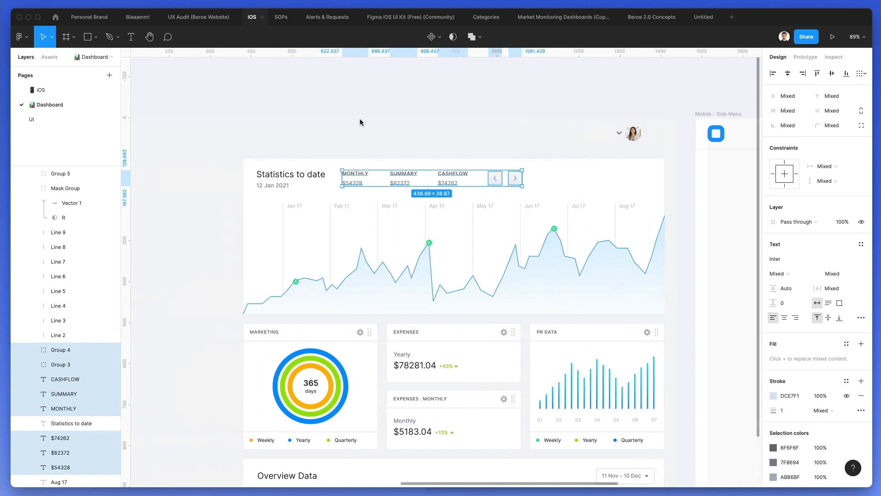
mouse_move(384, 127)
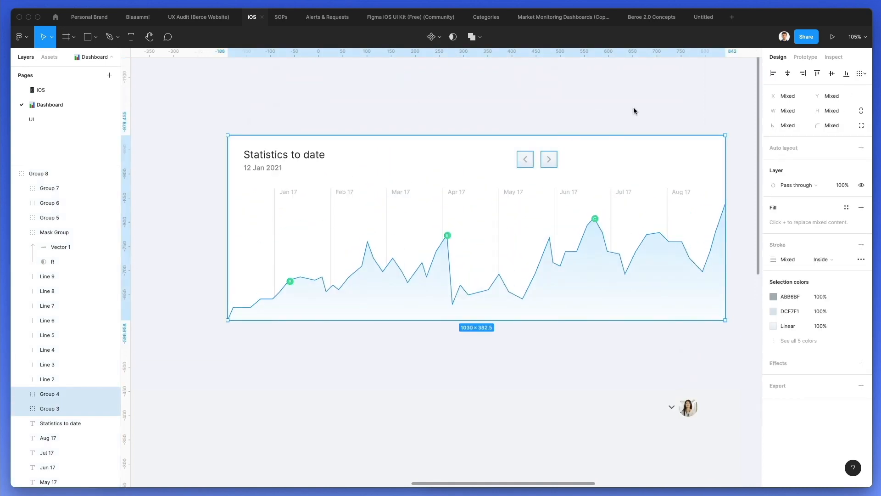
left_click(344, 159)
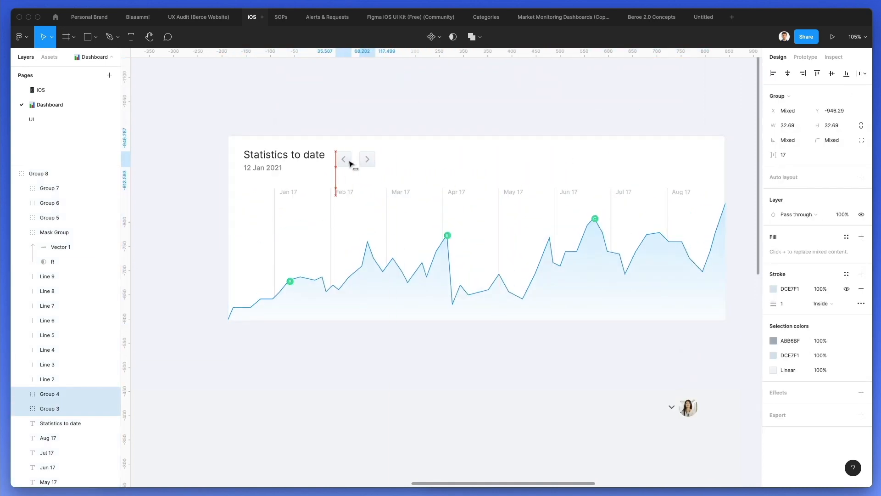
left_click(366, 159)
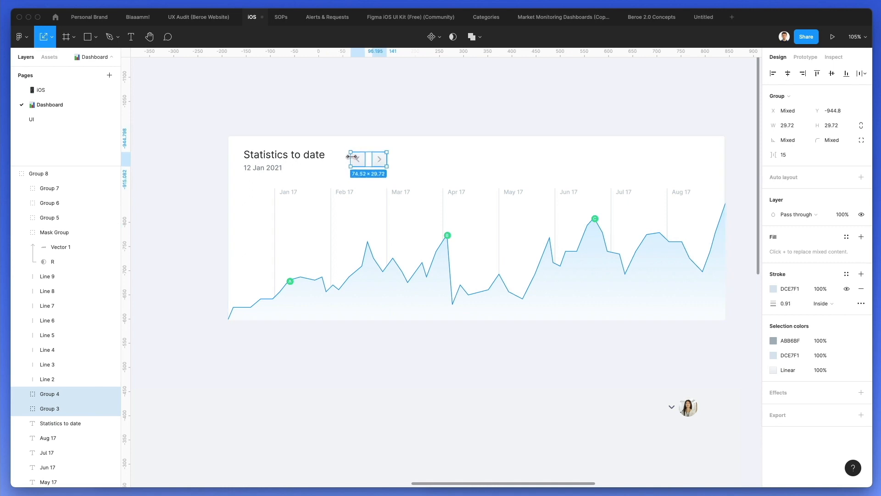
mouse_move(433, 92)
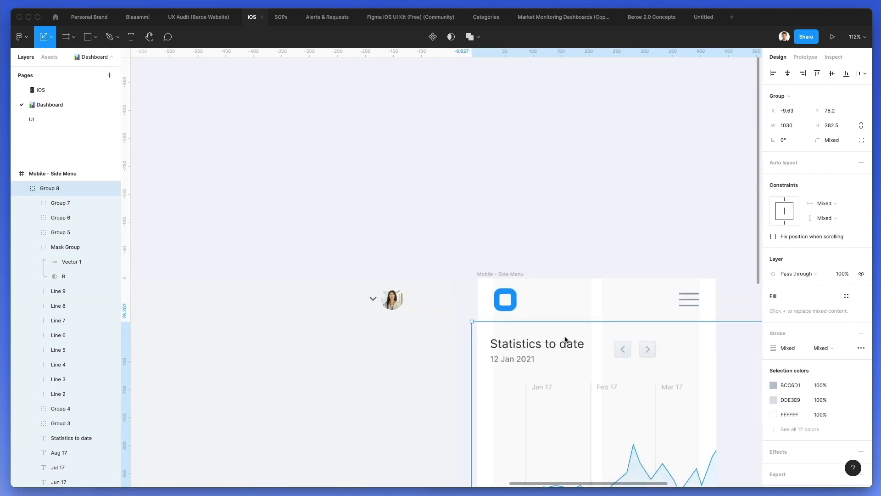
scroll("down", 3)
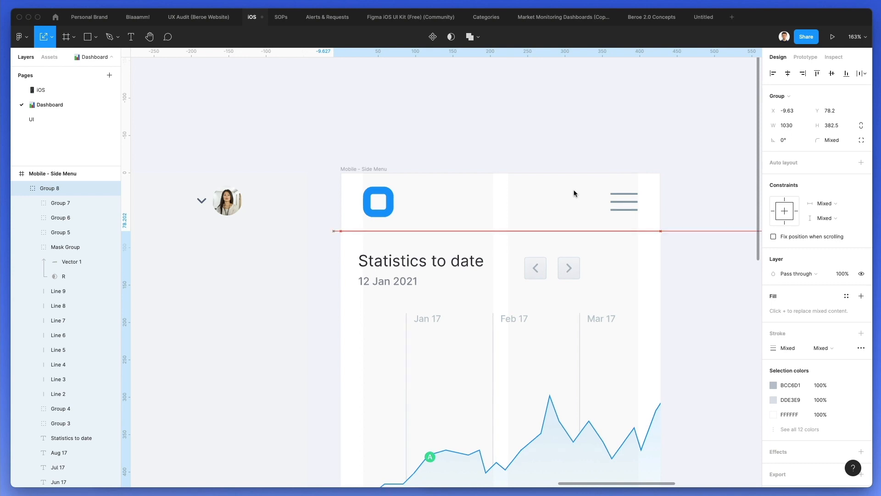
Paste the Statistics to date chart into the duplicate frame and shift its arrow buttons to the right edge
scroll("up", 3)
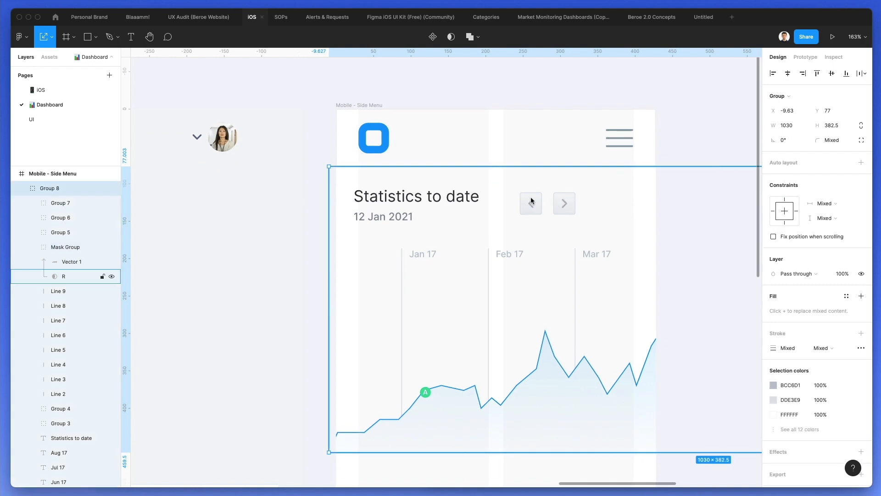
left_click(64, 276)
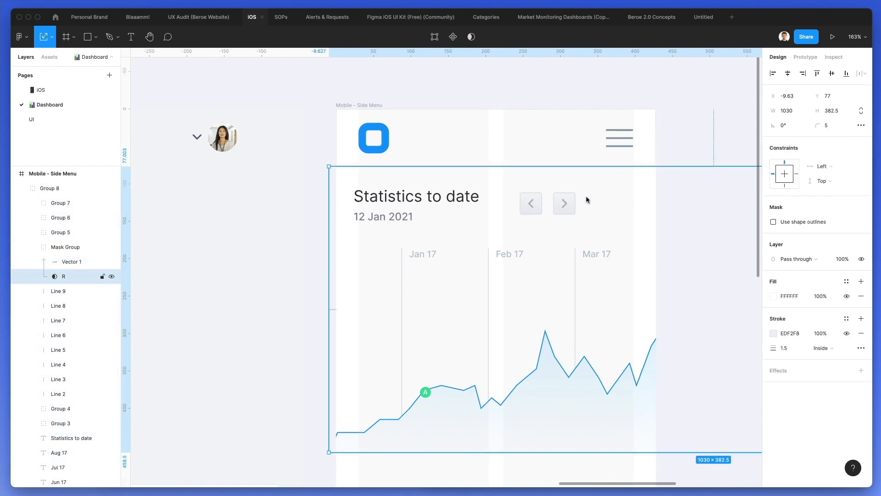
left_click(529, 203)
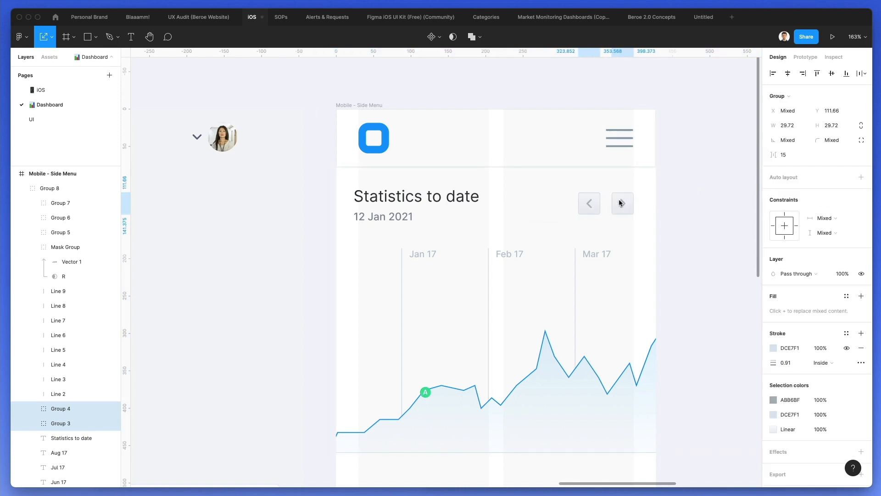
left_click(622, 203)
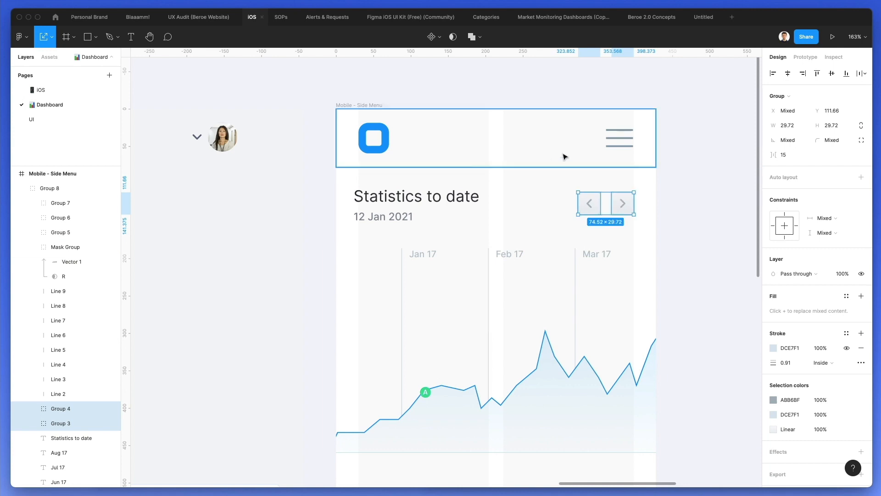
scroll("down", 3)
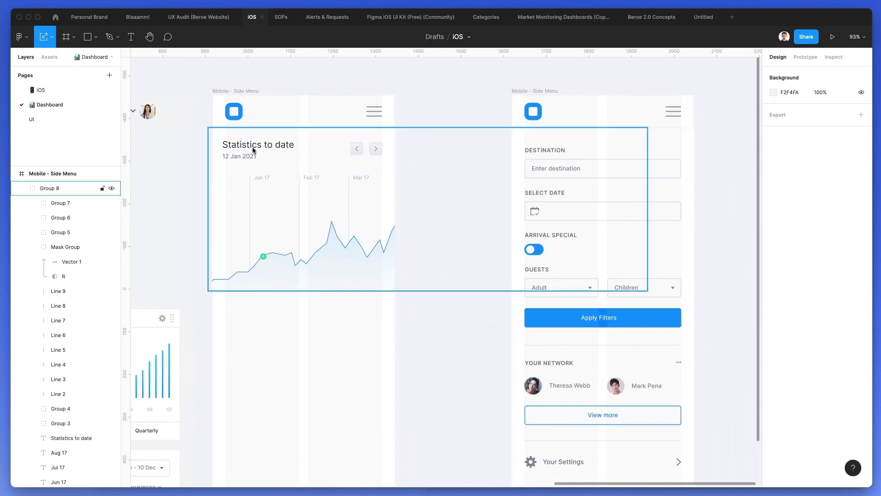
mouse_move(329, 246)
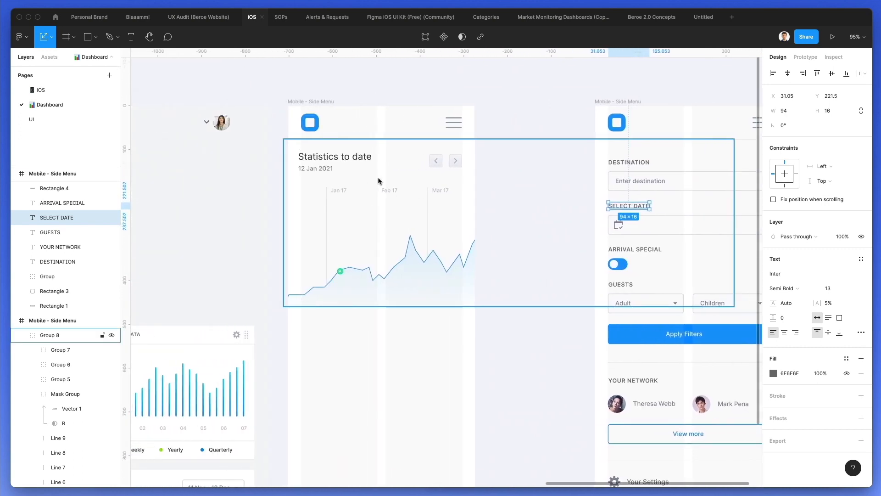
Drag the Marketing and Expenses card groups into one vertical column, keeping PR DATA to the right
scroll("down", 3)
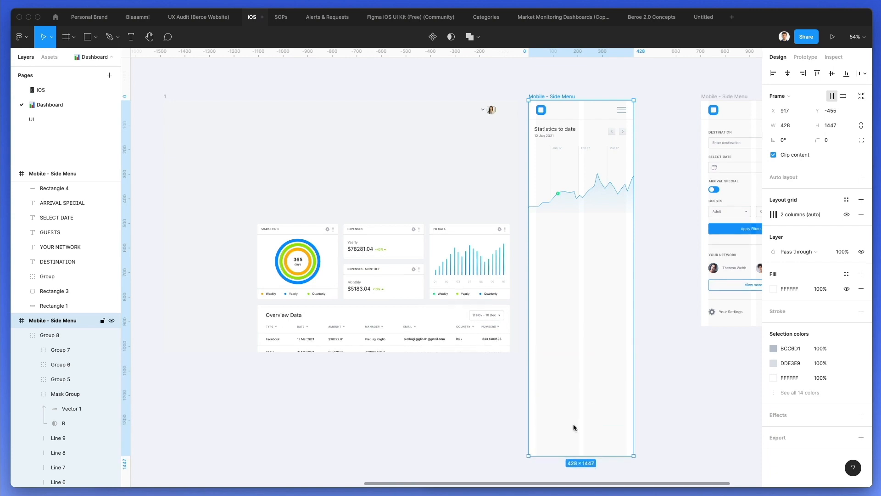
left_click(296, 262)
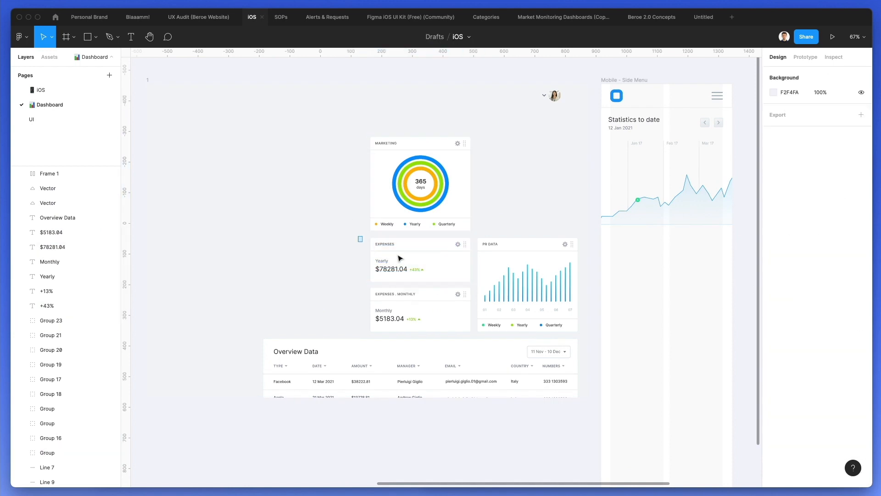
Move the four cards into the frame under the chart as one column and set frame width to 428
left_click(420, 182)
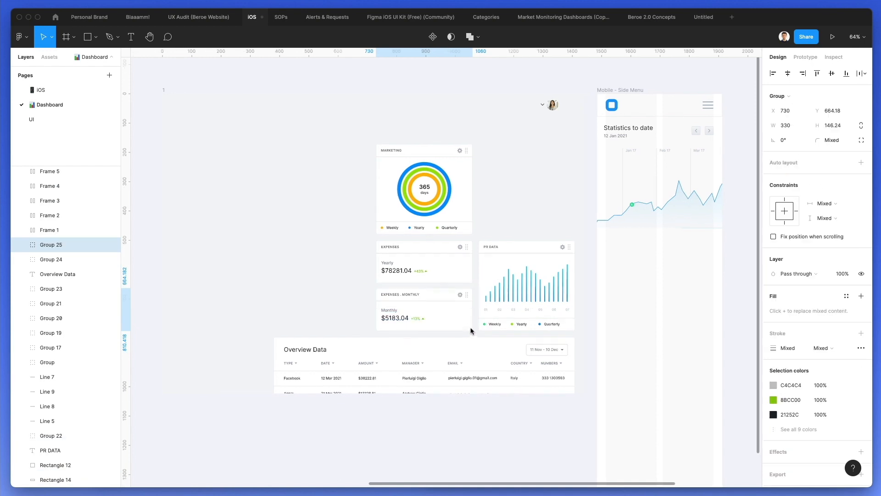
left_click(424, 309)
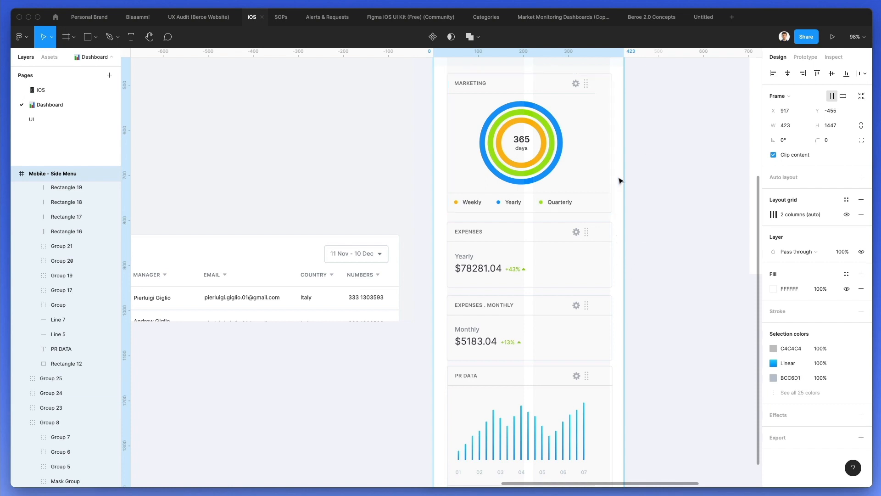
left_click(521, 142)
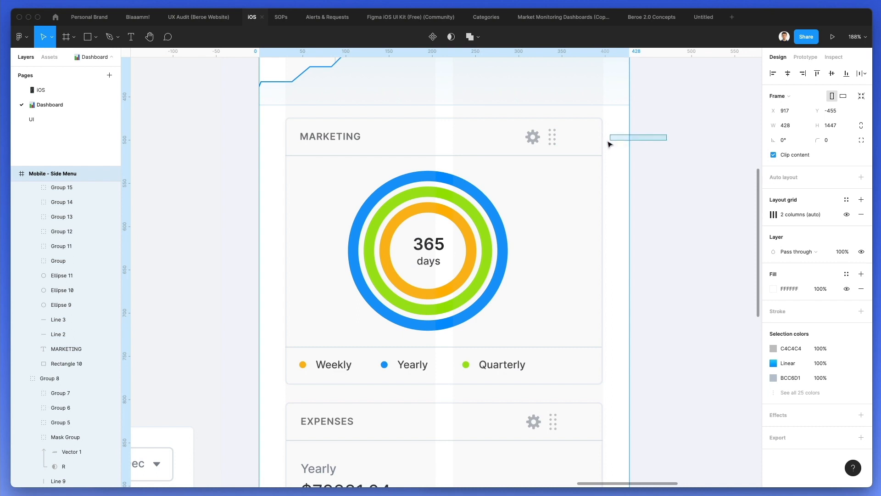
Align the card gear icons, then duplicate the PR DATA bars and label the axis through 08
left_click(533, 137)
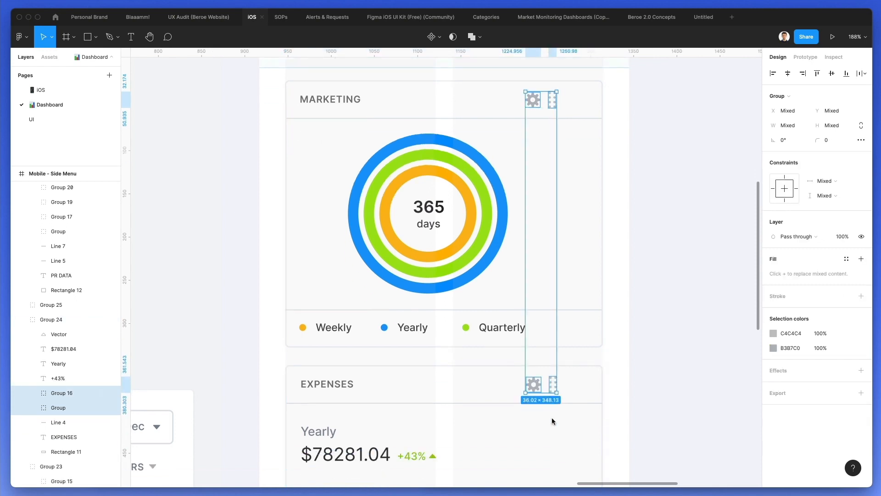
scroll("down", 3)
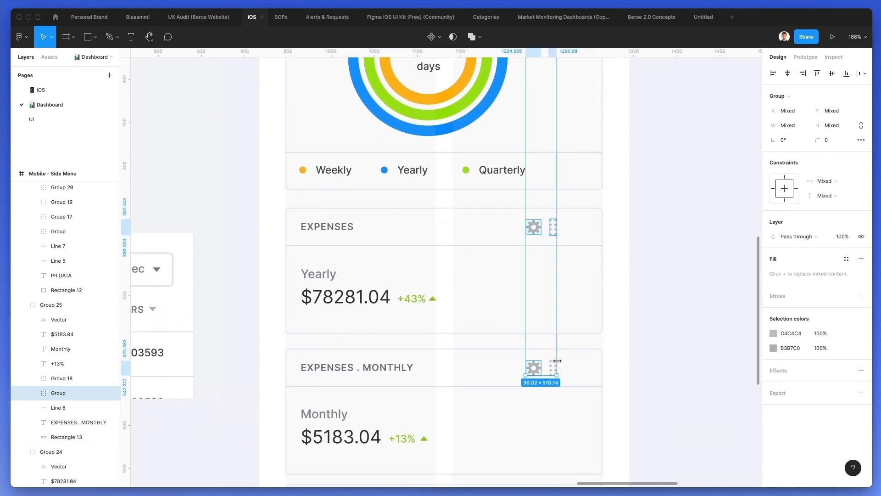
scroll("down", 3)
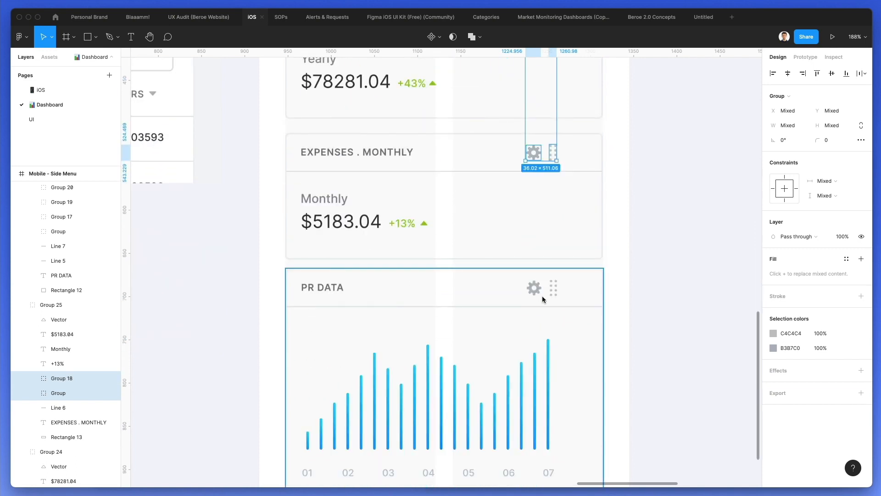
left_click(553, 288)
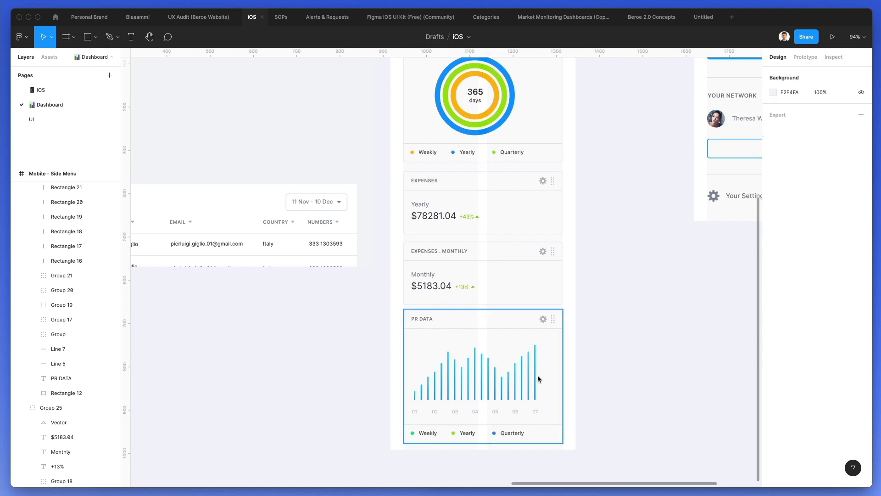
left_click(537, 365)
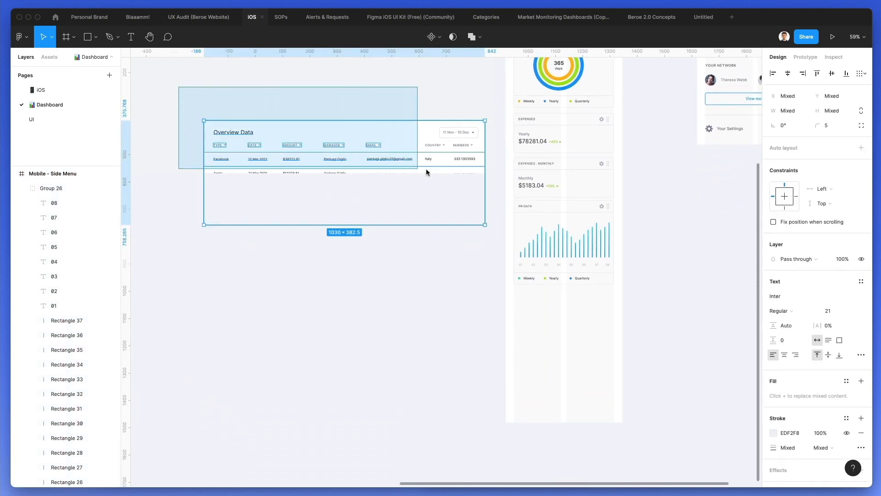
Move the Overview Data table (Group 27) under PR DATA, set frame height 1937, add a 3.9 px #008BEC bar below
left_click(339, 132)
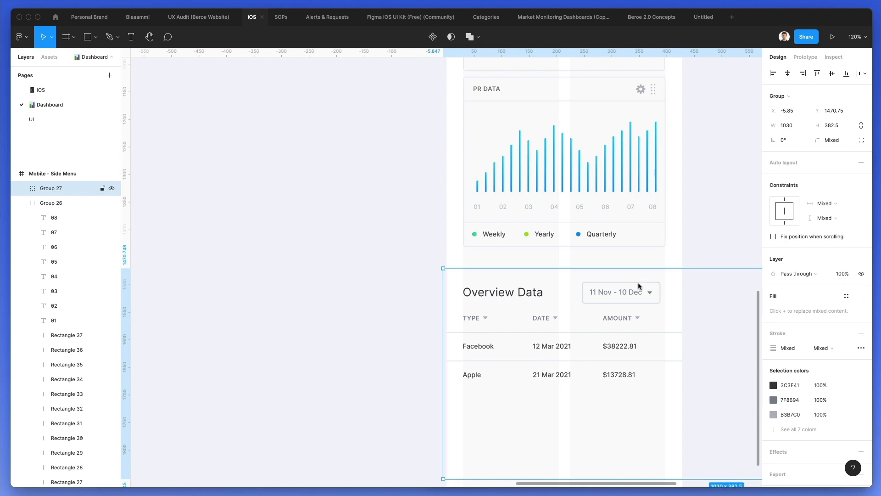
mouse_move(531, 459)
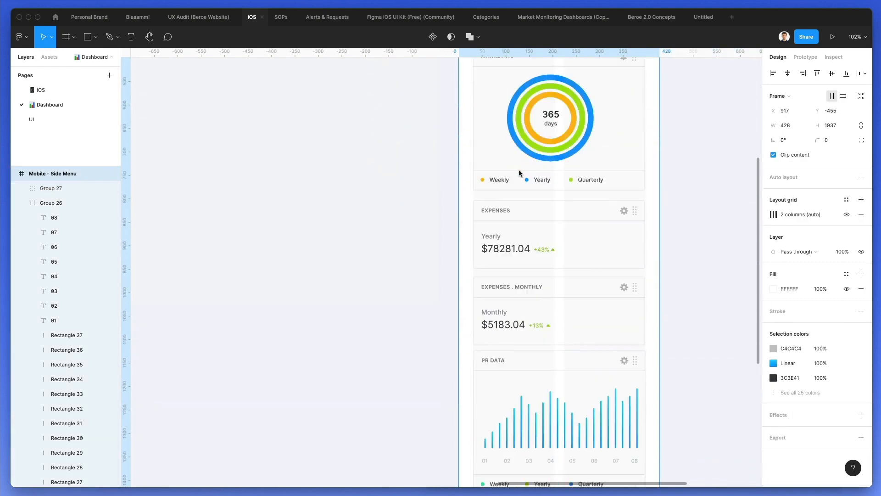
scroll("down", 3)
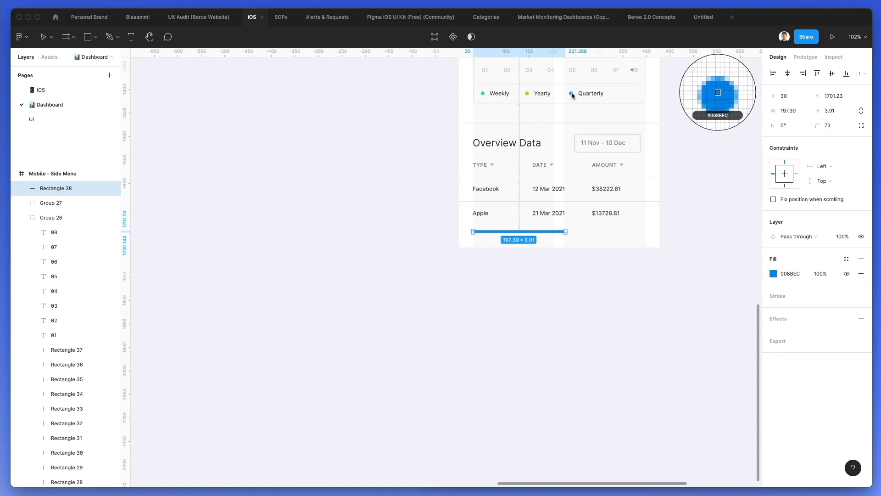
left_click(773, 274)
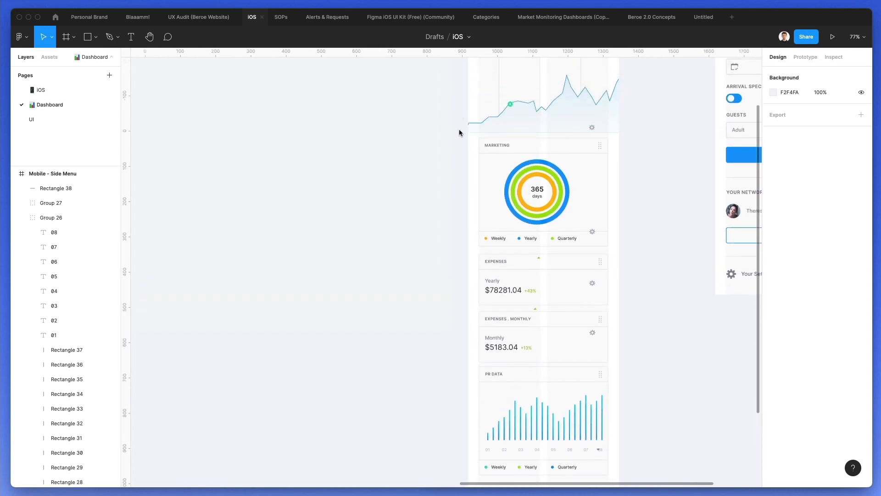
Draw a light grey rectangle over the cards area and send it behind the card groups
left_click(88, 37)
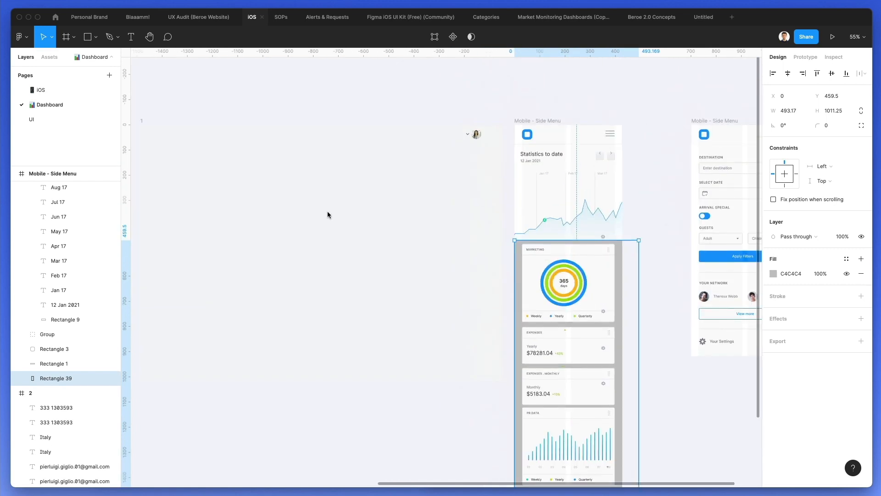
left_click(328, 215)
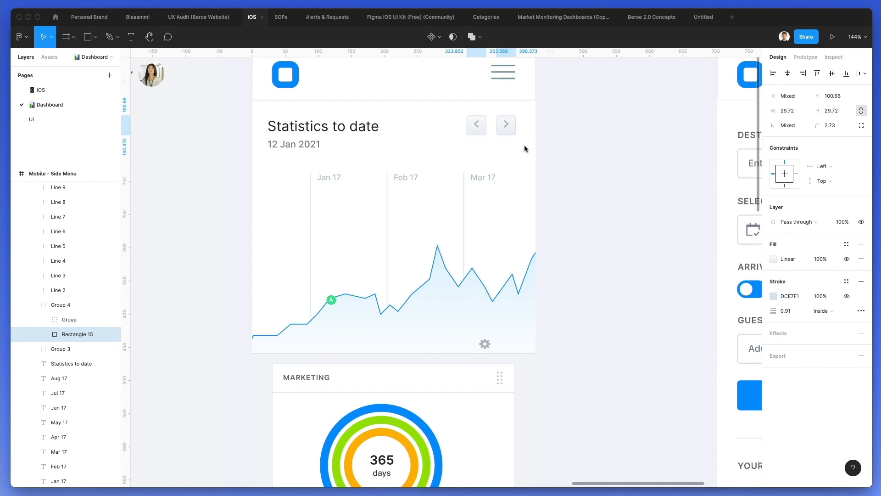
left_click(505, 124)
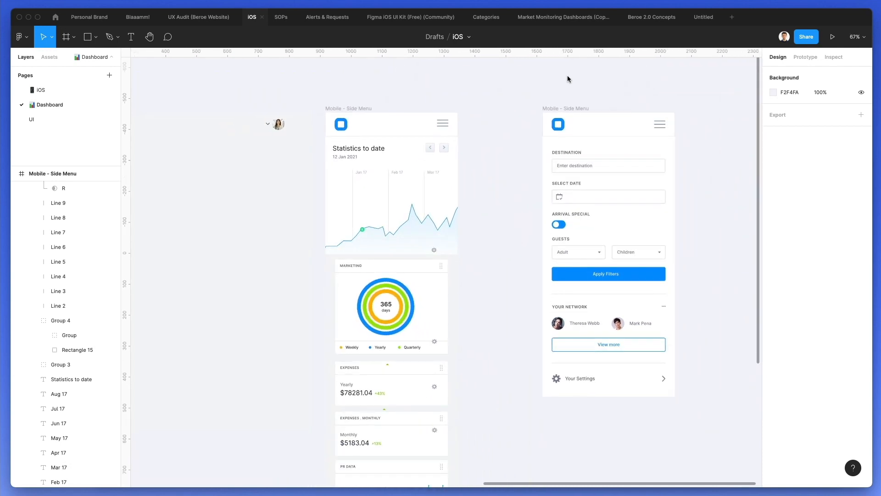
Give both frames corner radius 16 and a drop shadow with blur 24 at 11% opacity
left_click(349, 108)
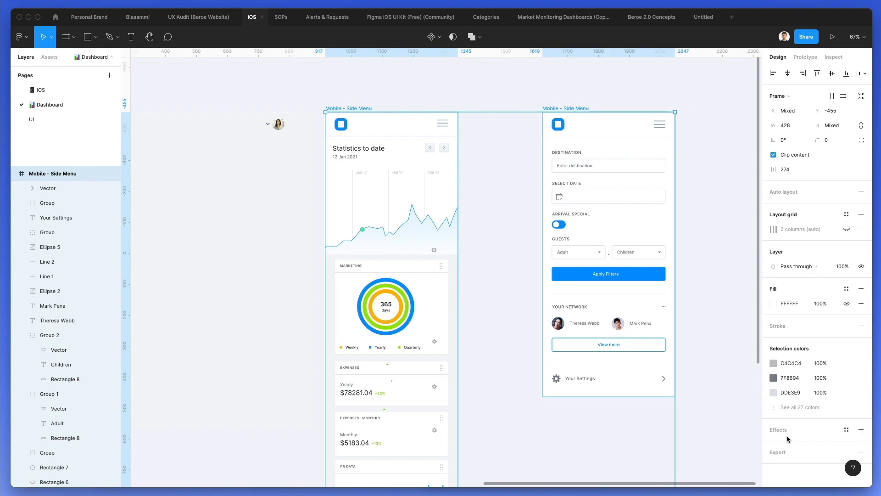
left_click(861, 429)
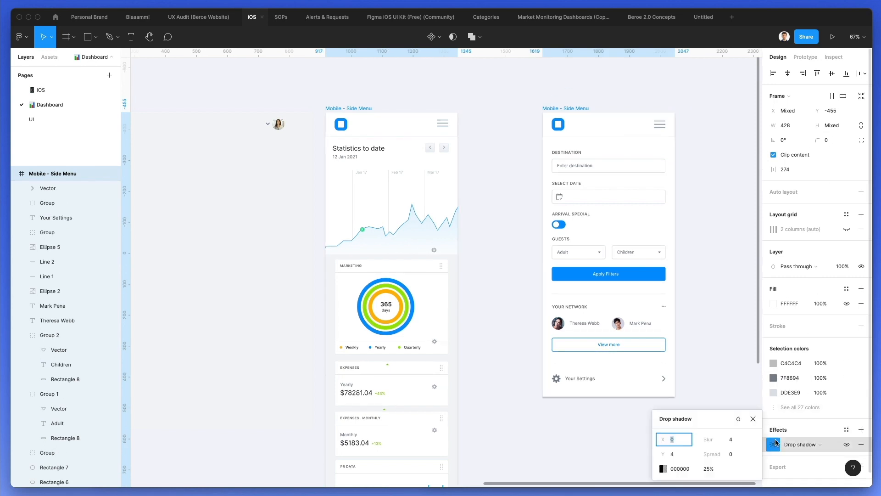
left_click(731, 439)
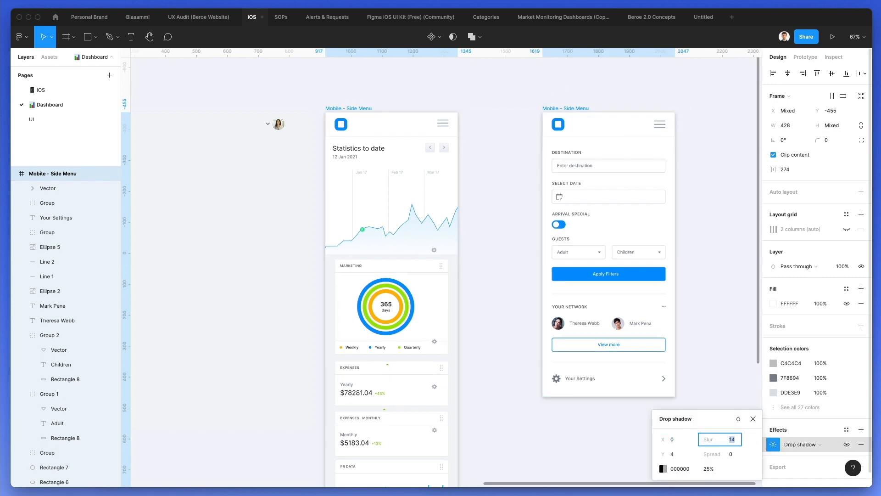
type("24")
left_click(710, 468)
type("11")
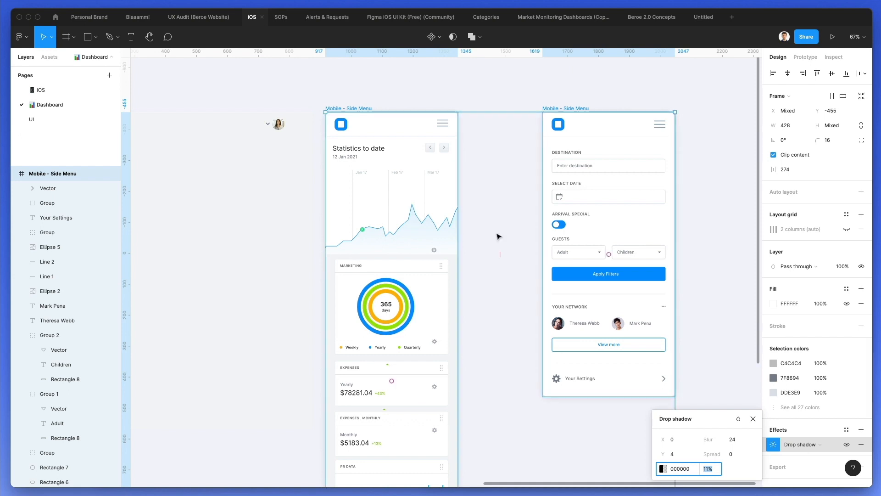
scroll("down", 3)
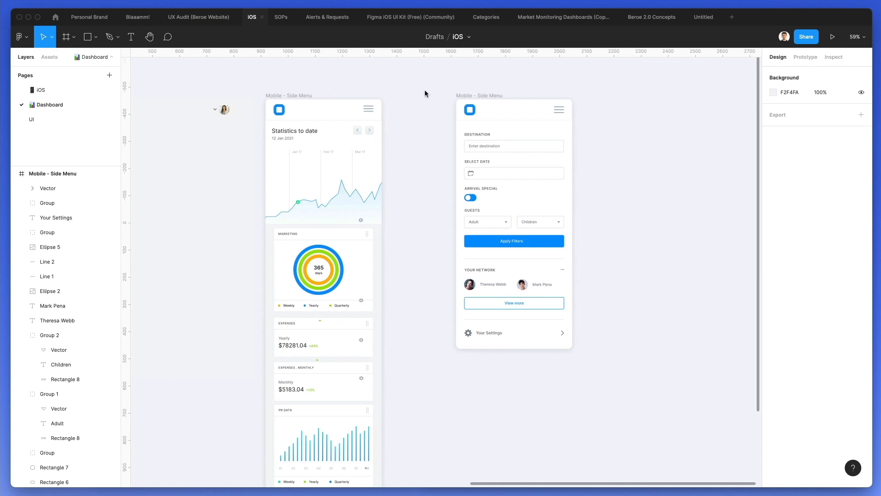
mouse_move(421, 77)
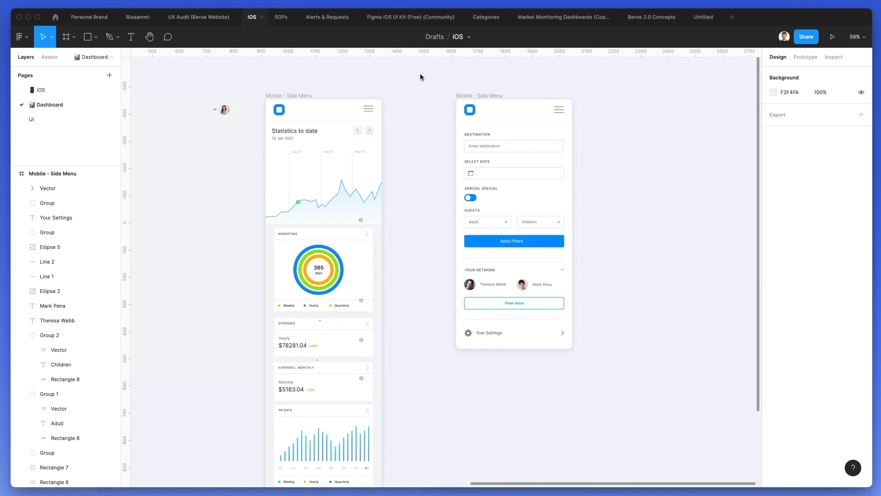
Zoom in and drag the stray gear Vector below the chart to the Marketing card's top-right corner
scroll("up", 3)
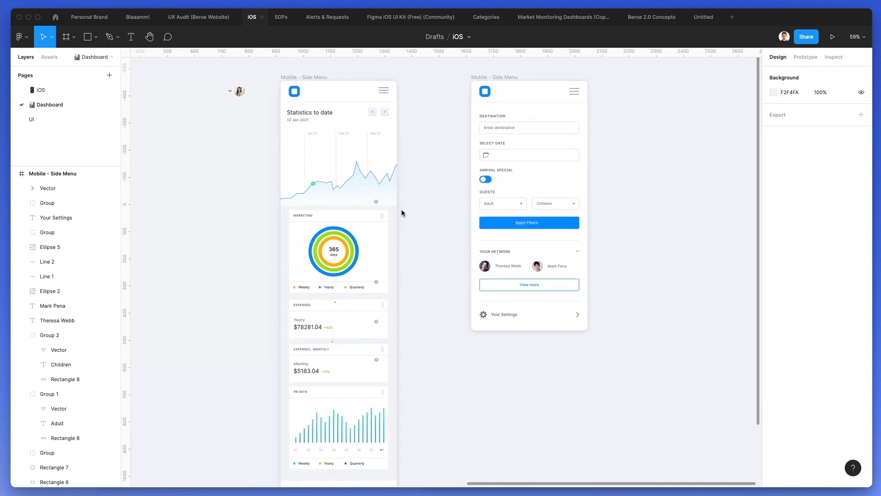
mouse_move(418, 275)
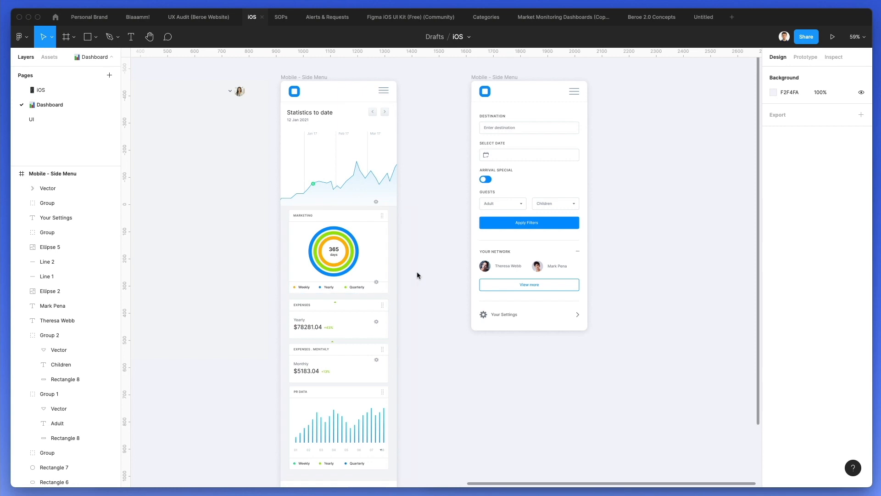
mouse_move(444, 226)
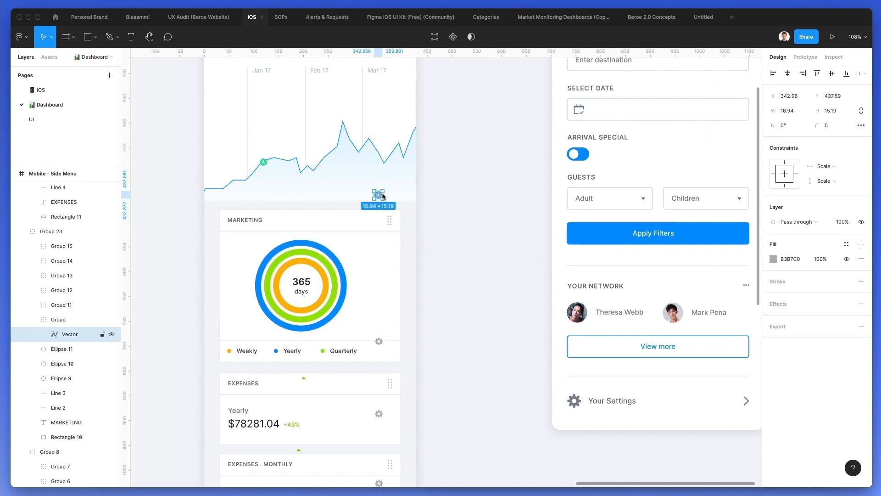
scroll("down", 3)
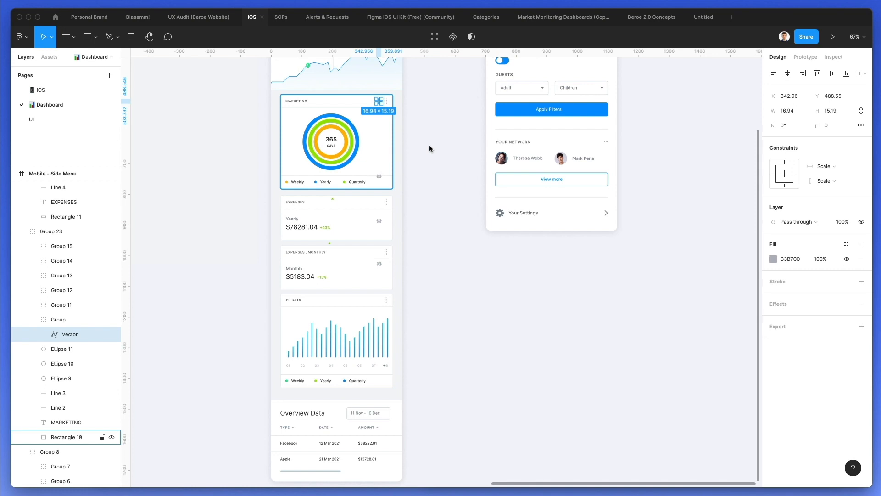
scroll("down", 3)
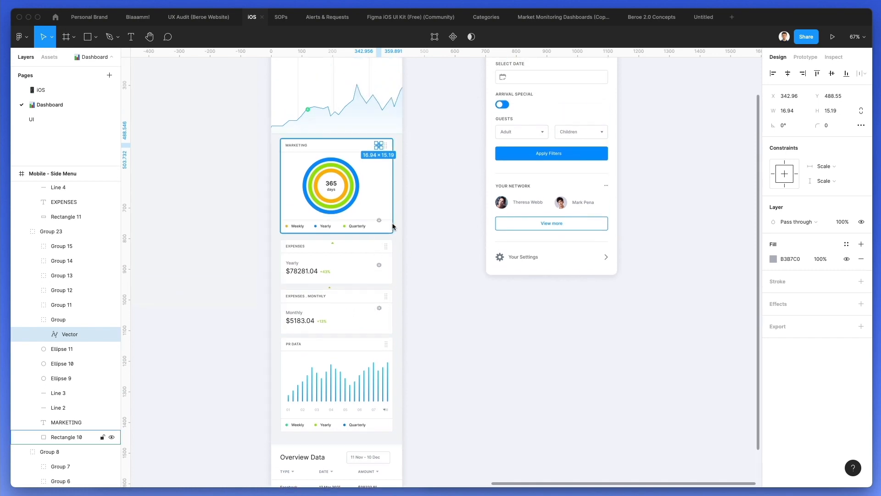